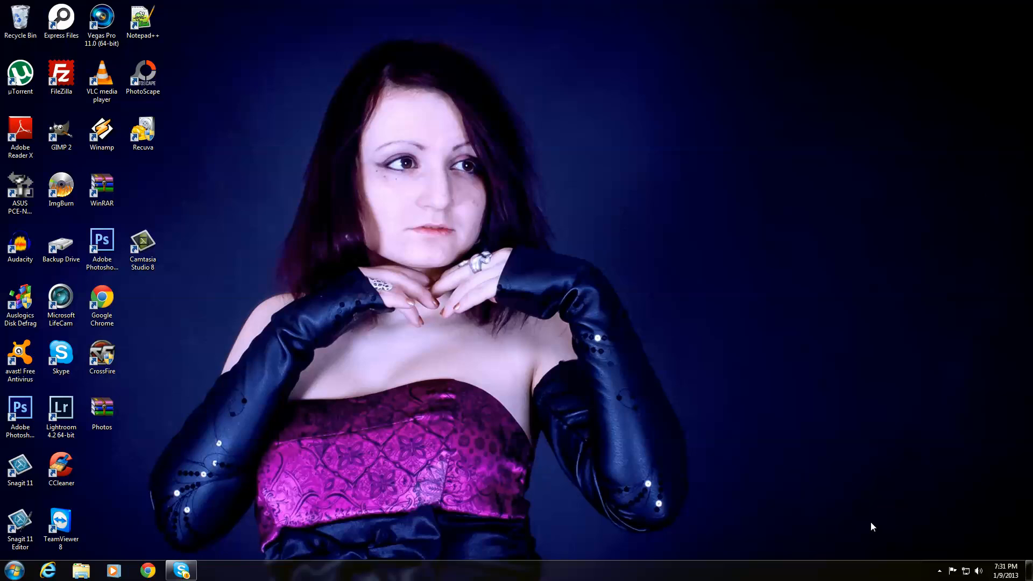
Launch Photoshop CS6 from the desktop shortcut and head to the File menu for Browse in Bridge.
left_click(20, 409)
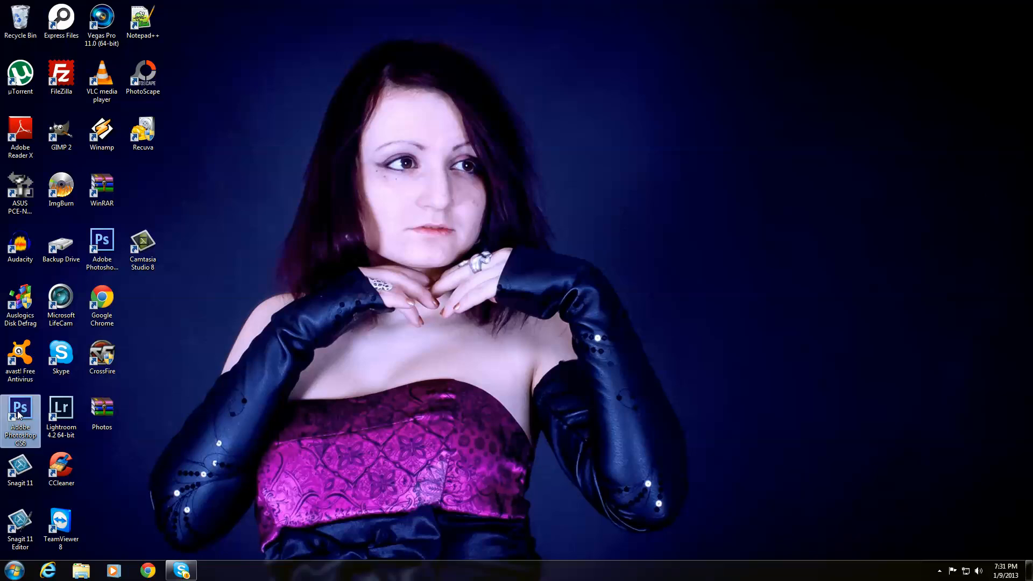
double_click(20, 412)
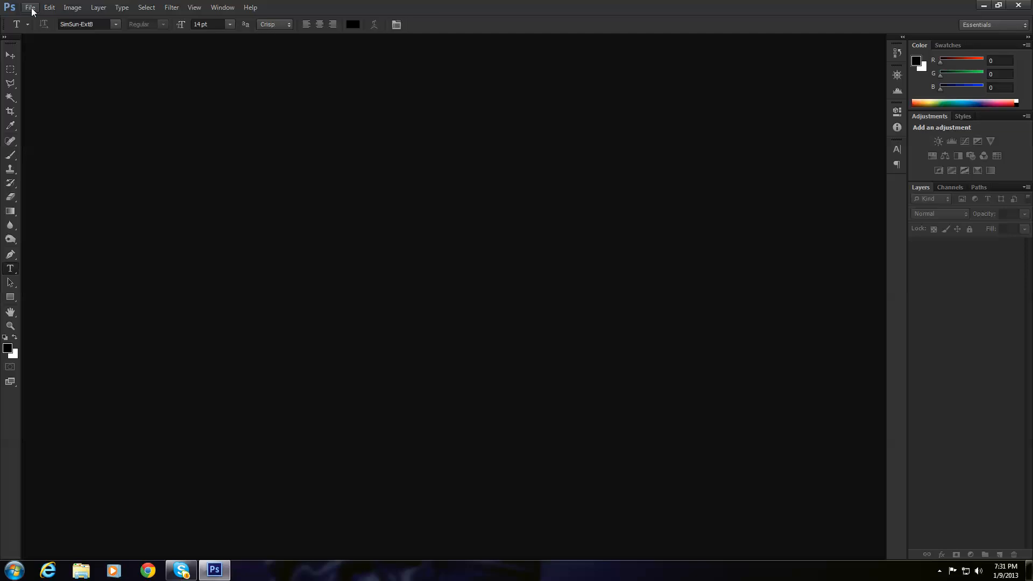
left_click(30, 8)
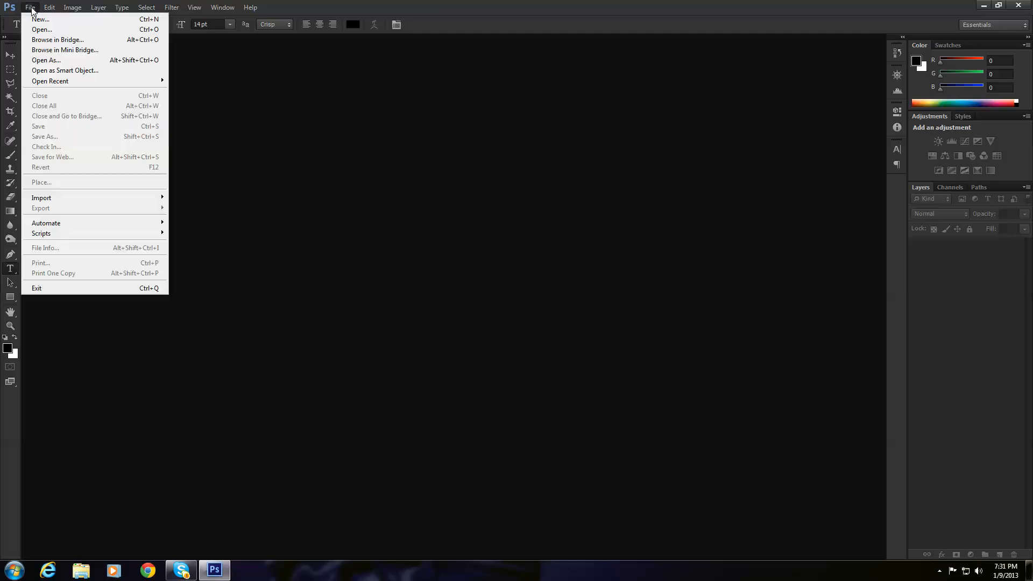
mouse_move(57, 40)
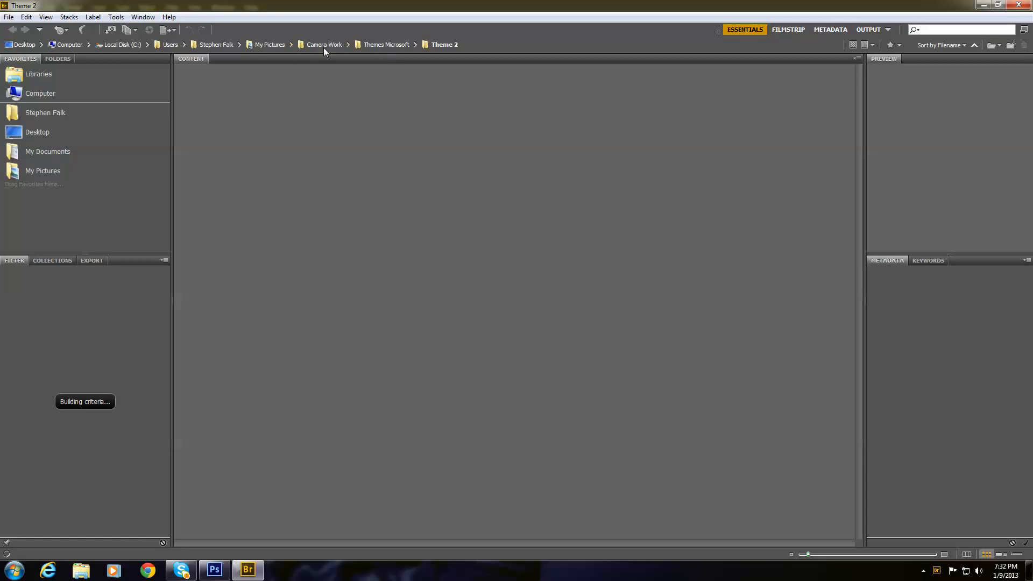
Navigate up through Camera Work to the My Pictures folder on the way to the HDR photos.
left_click(323, 44)
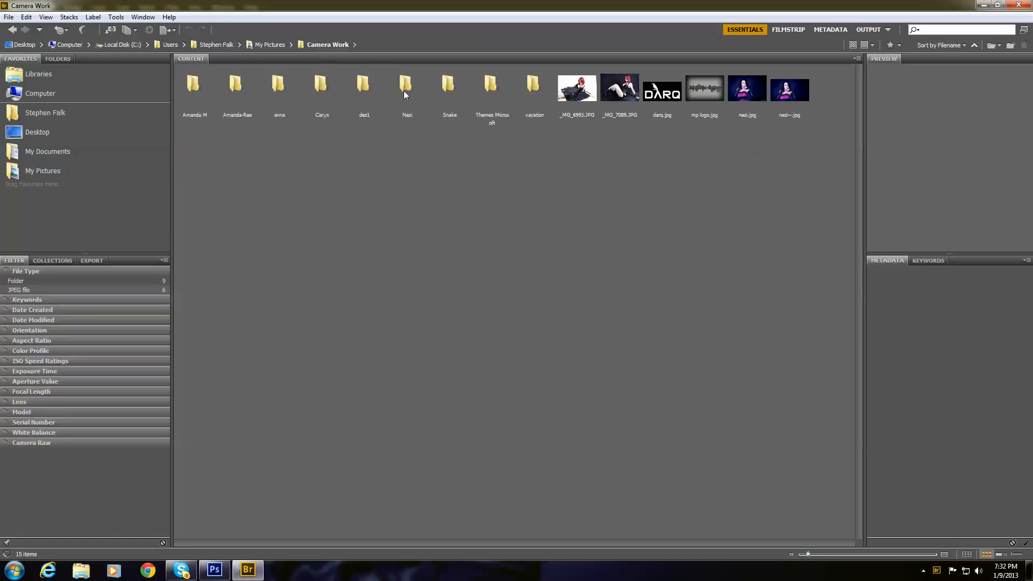
mouse_move(471, 103)
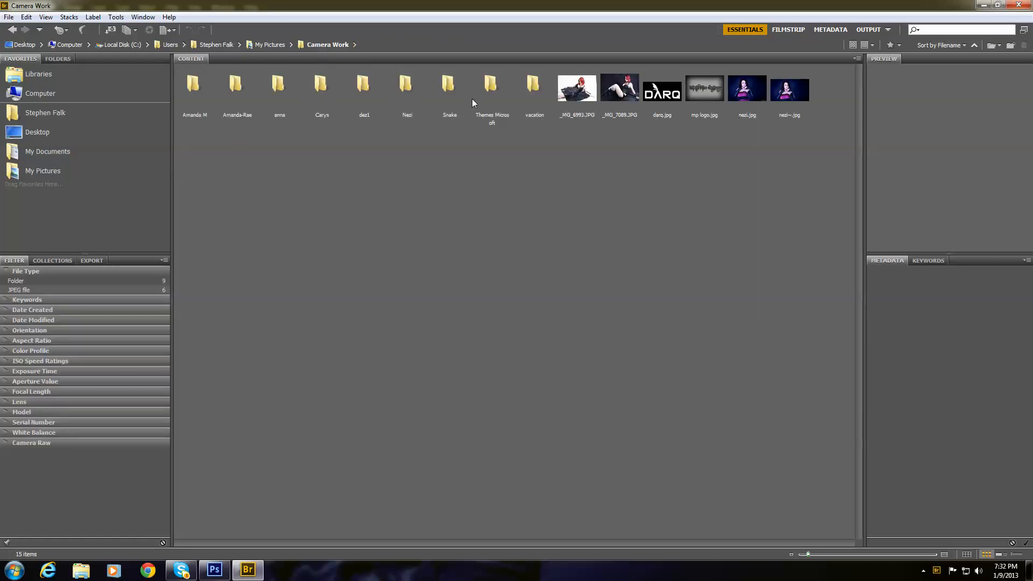
left_click(269, 45)
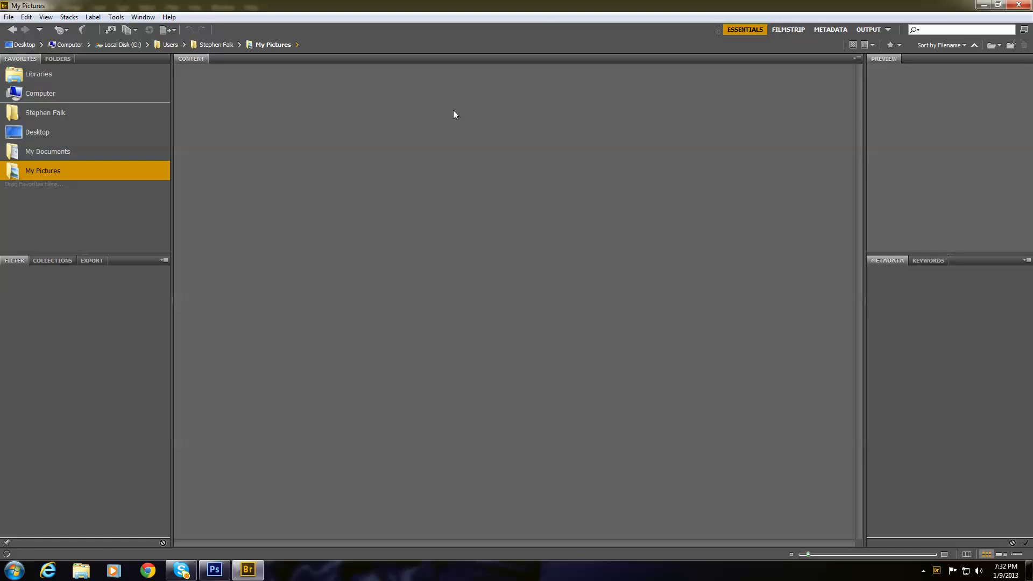
mouse_move(409, 86)
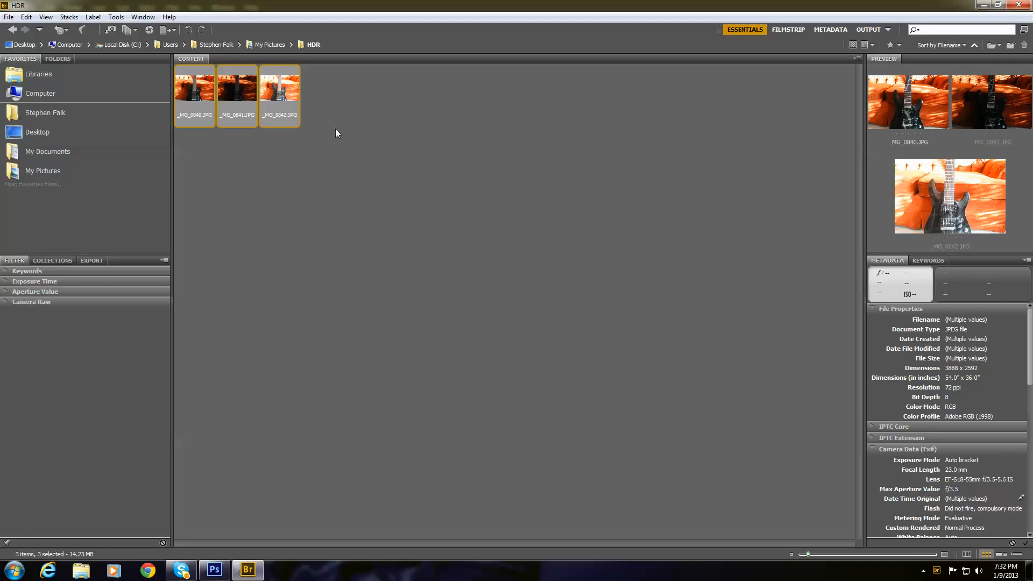
mouse_move(937, 147)
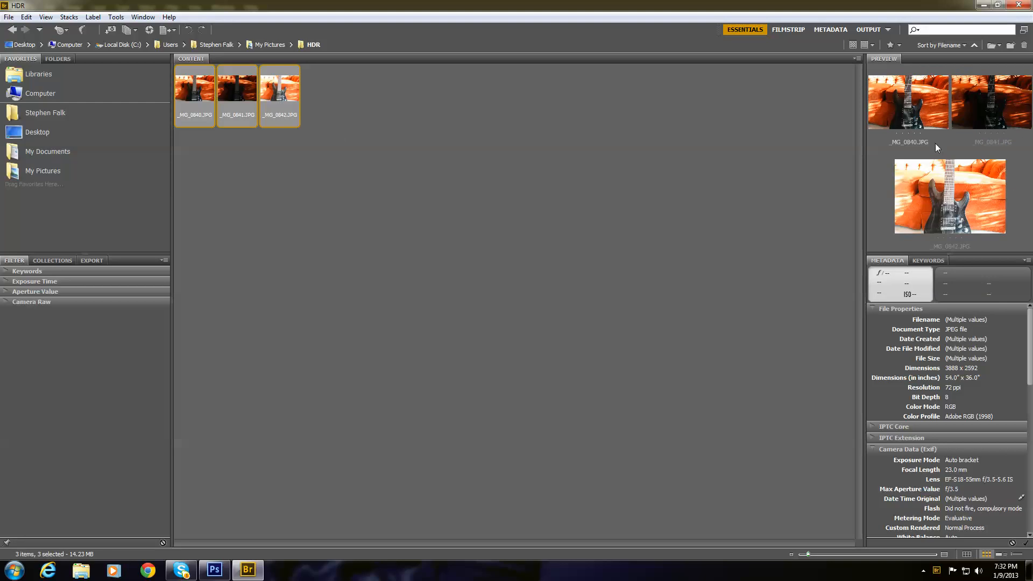
mouse_move(125, 30)
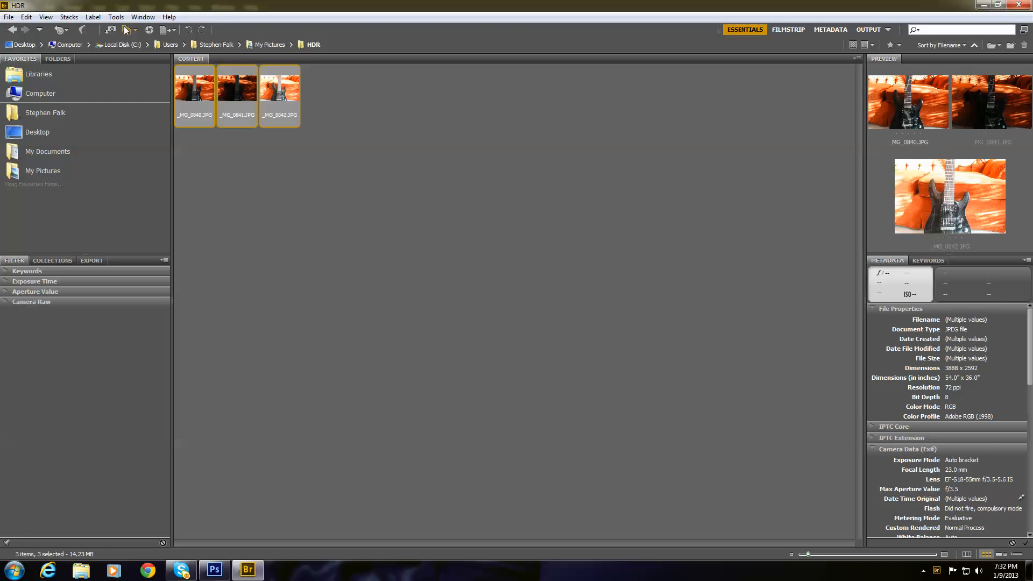
Send the three selected guitar exposures to Photoshop with Tools > Photoshop > Merge to HDR Pro.
left_click(115, 16)
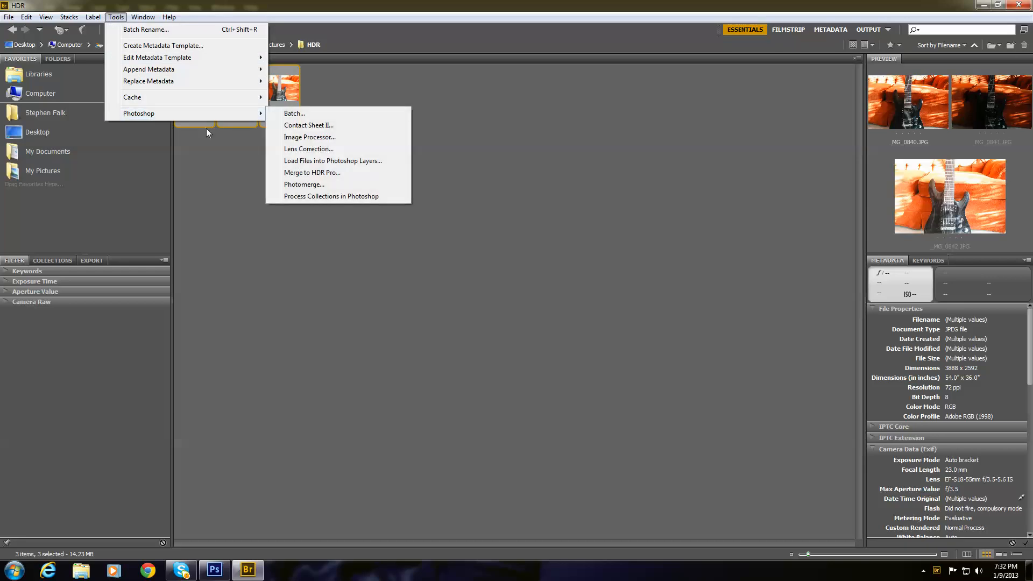
mouse_move(331, 196)
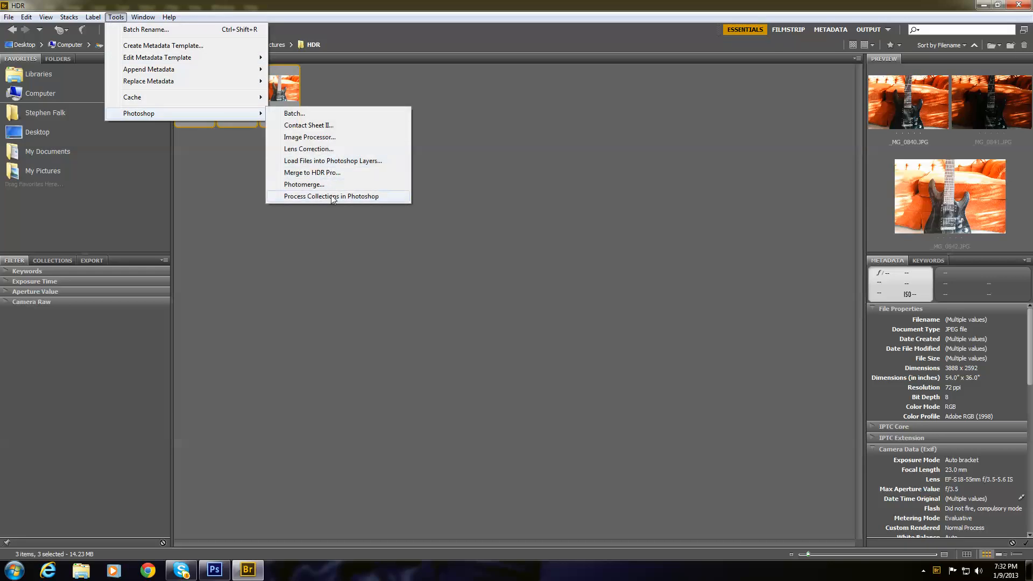
mouse_move(337, 172)
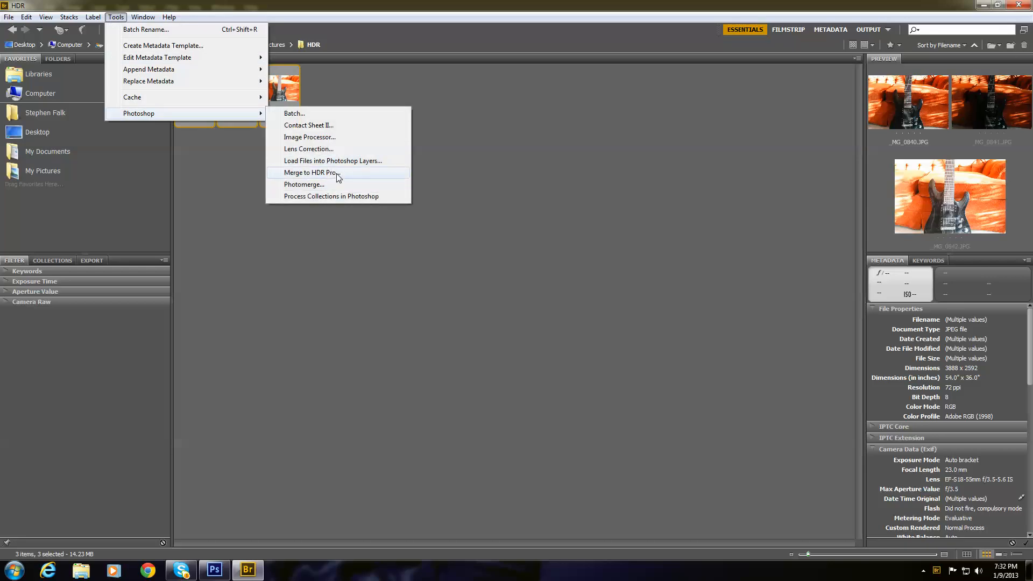
left_click(310, 172)
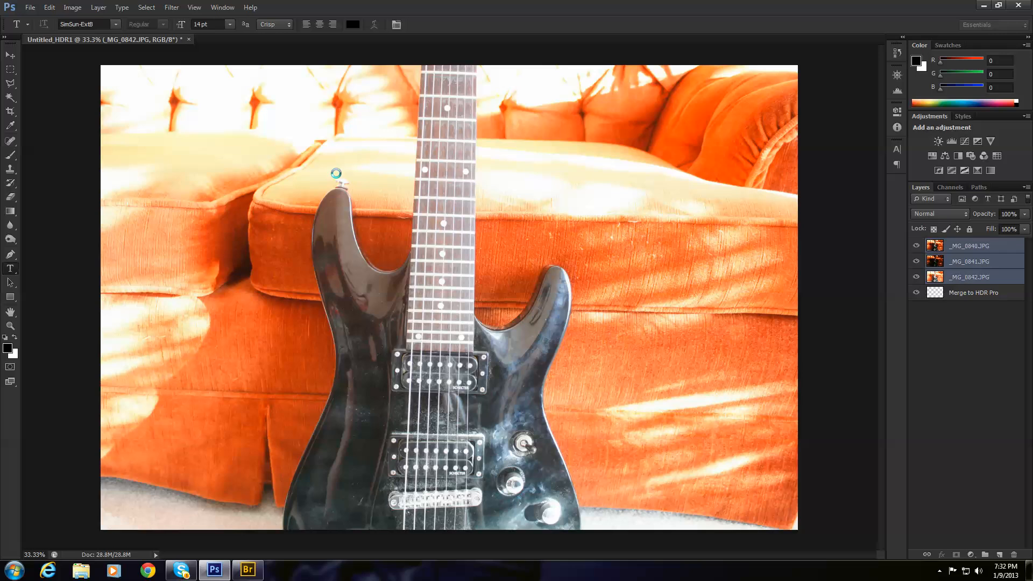
Wait while the Merge to HDR Pro script processes the layers into the preview dialog.
left_click(969, 261)
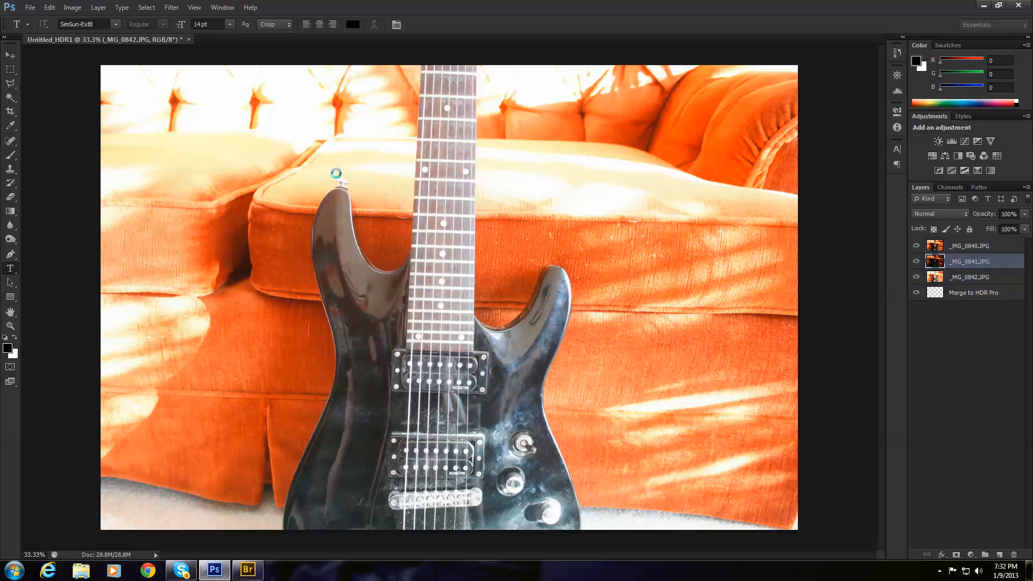
left_click(970, 245)
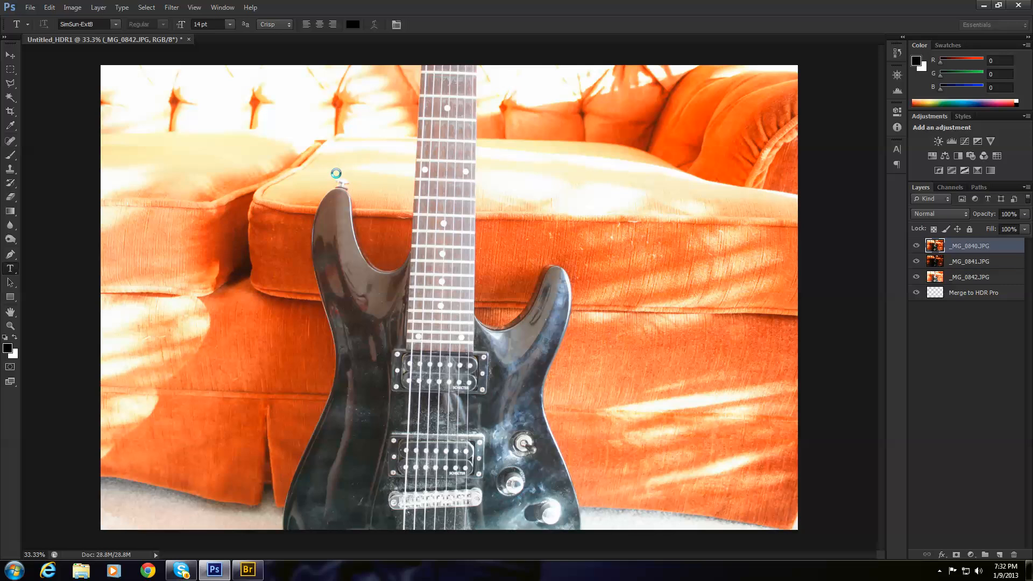
left_click(973, 293)
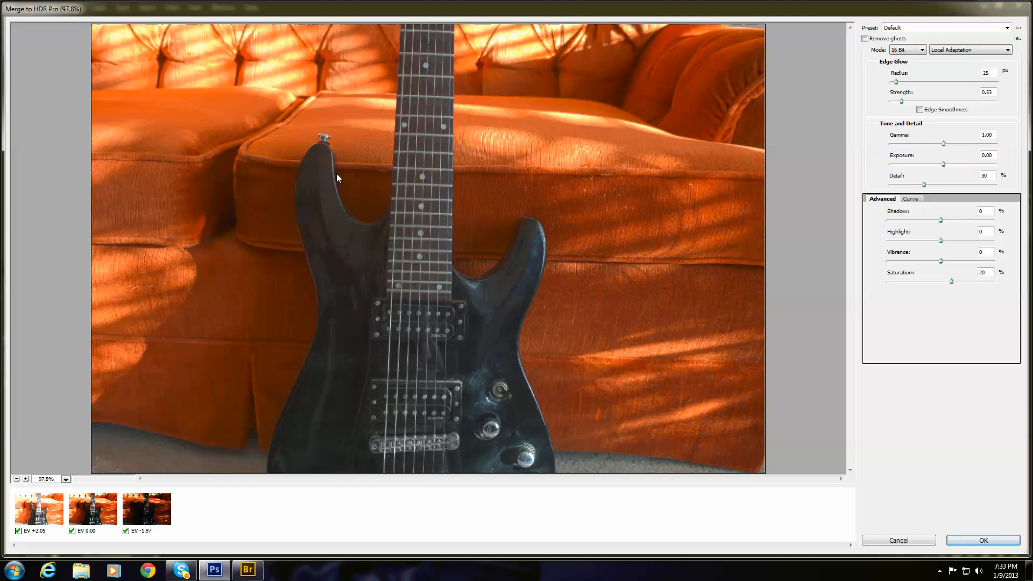
mouse_move(300, 140)
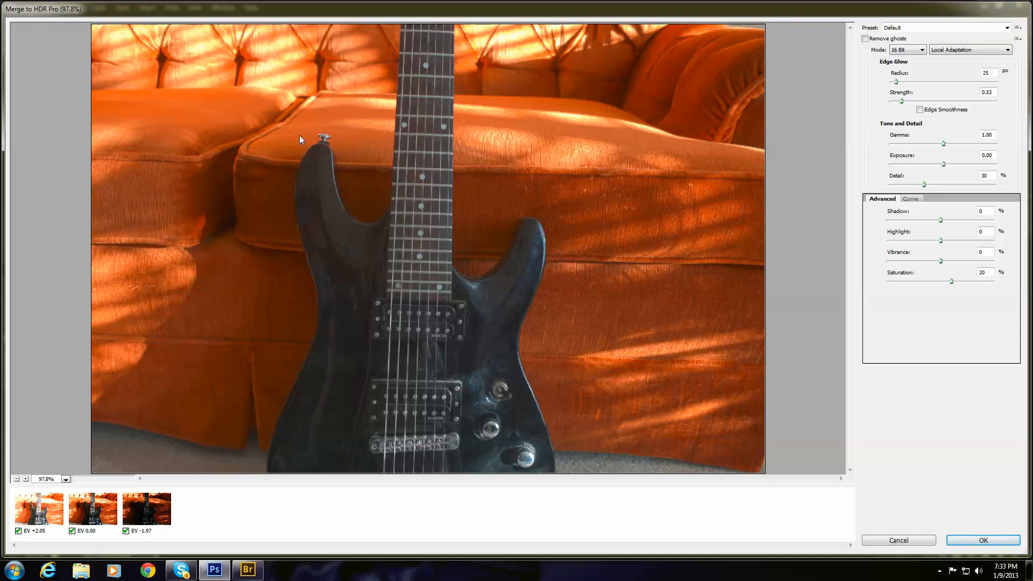
mouse_move(595, 185)
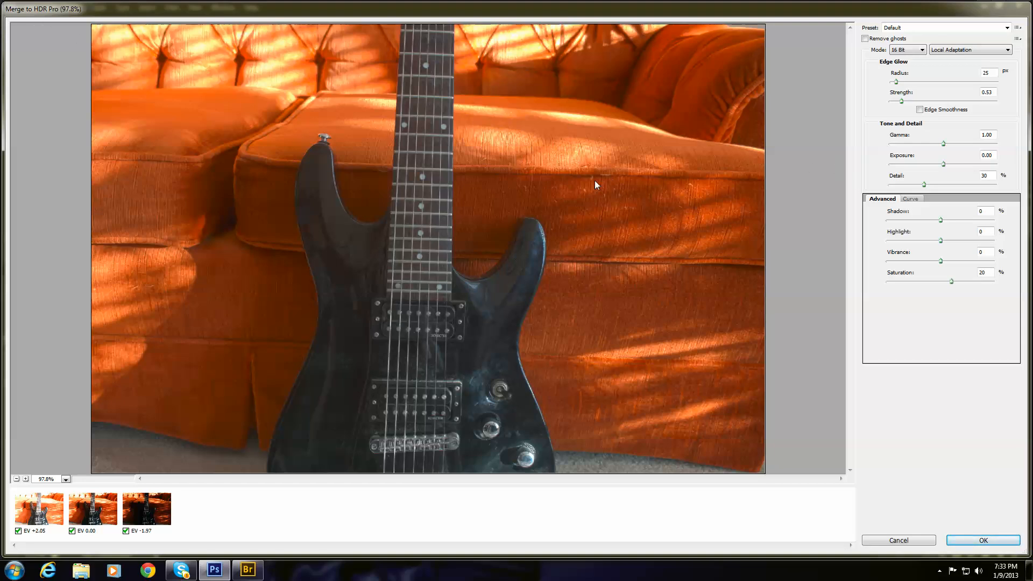
mouse_move(120, 519)
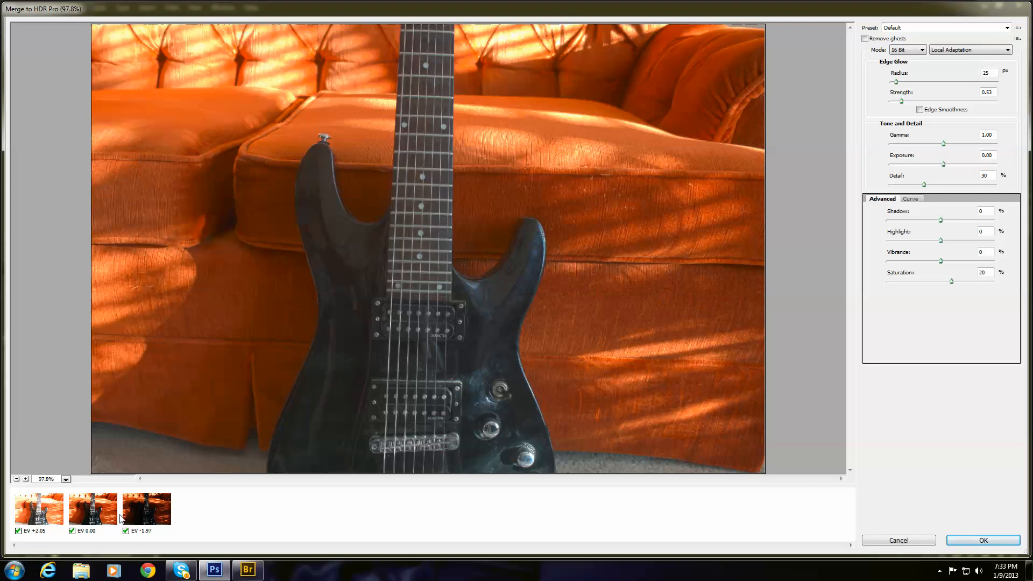
mouse_move(588, 160)
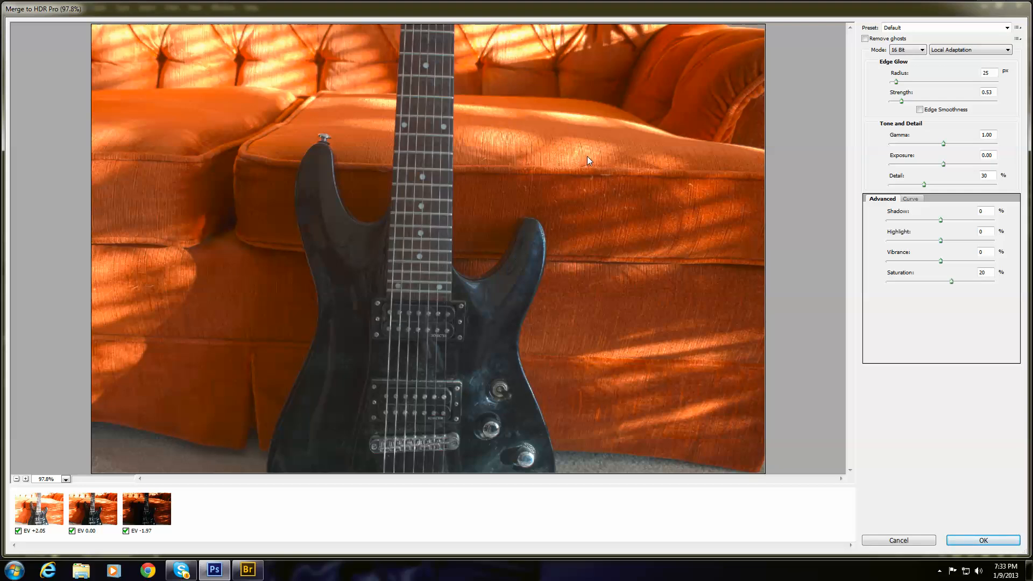
mouse_move(10, 544)
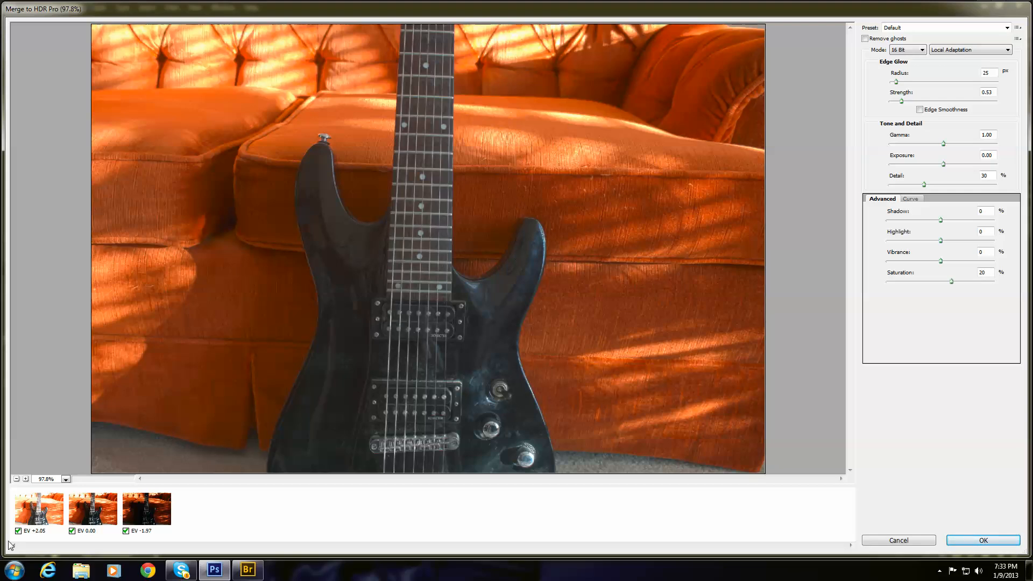
left_click(19, 531)
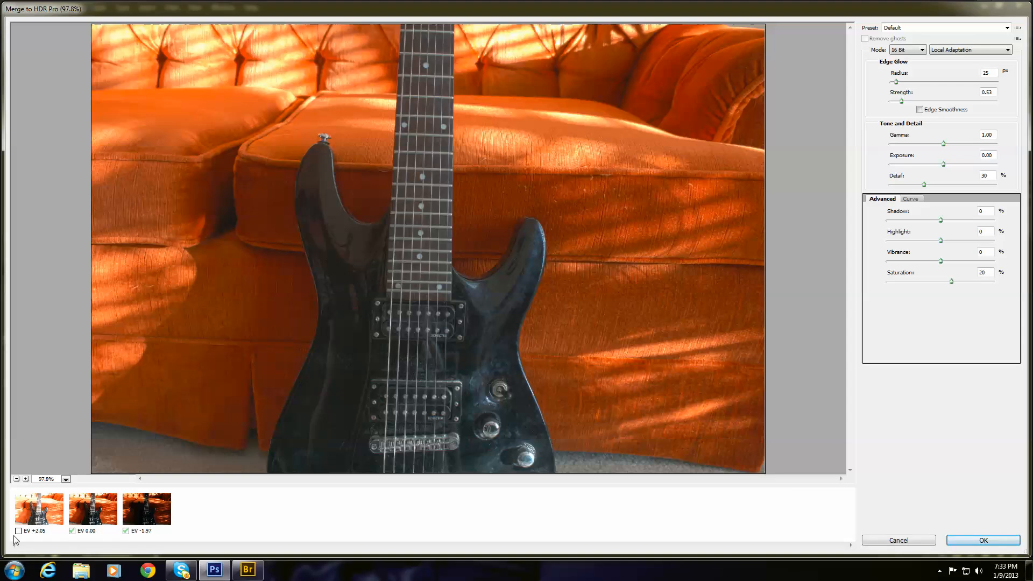
left_click(18, 530)
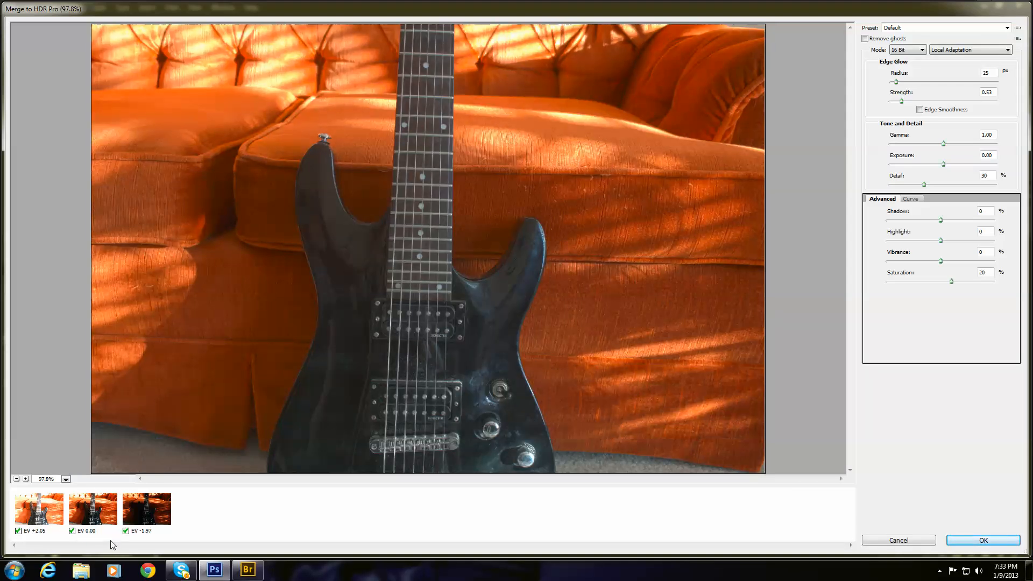
mouse_move(117, 533)
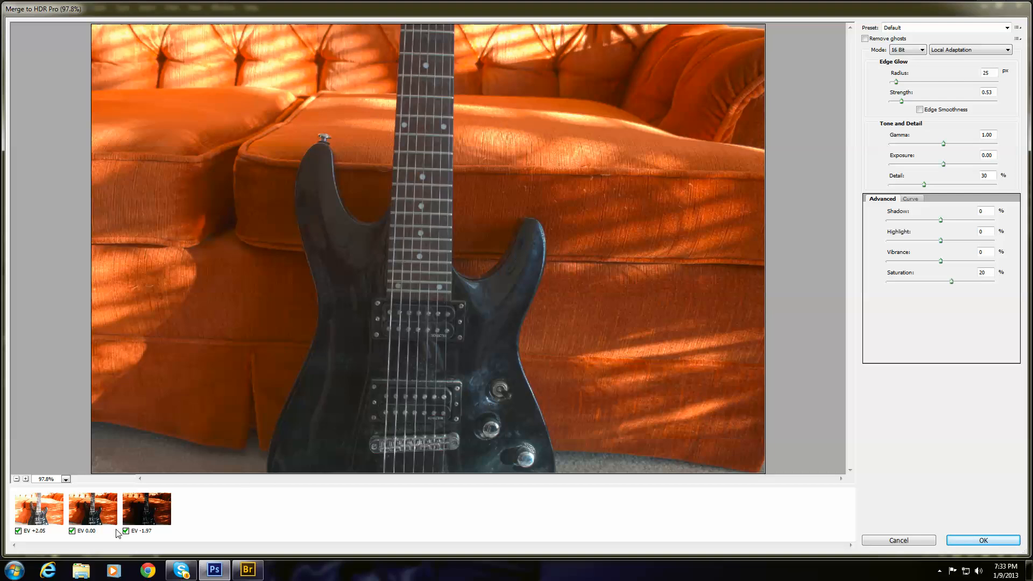
left_click(125, 531)
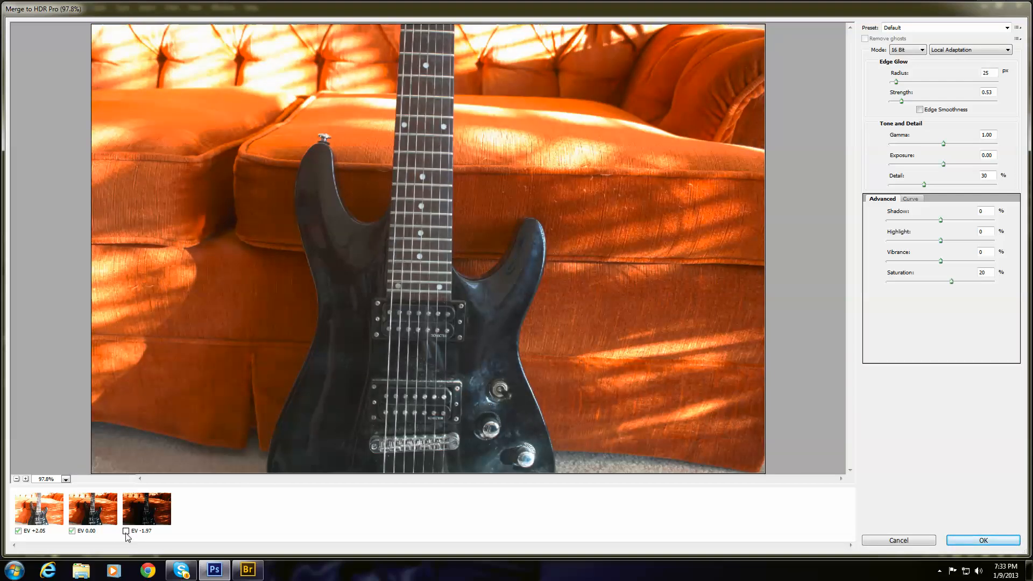
left_click(127, 532)
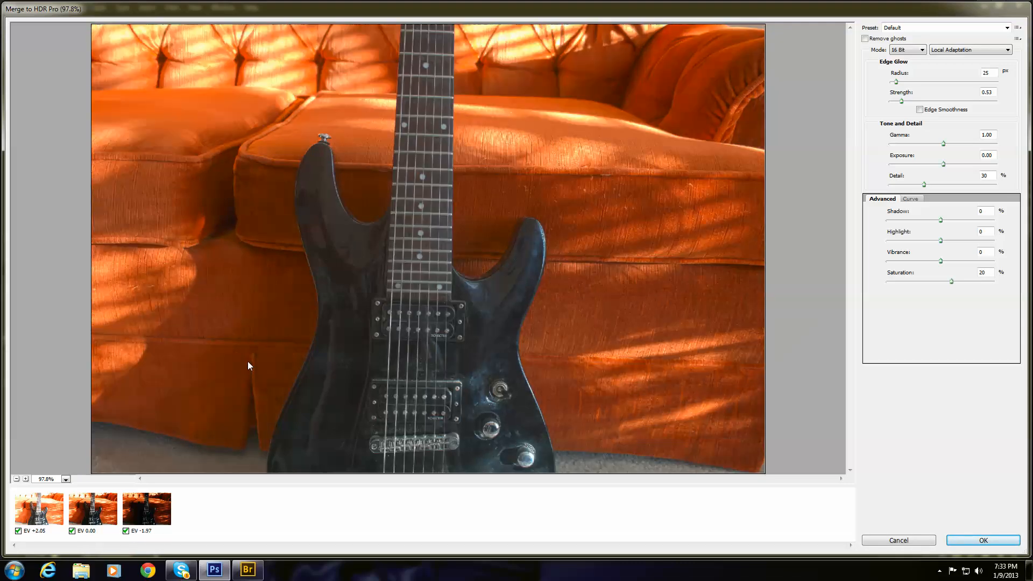
mouse_move(711, 149)
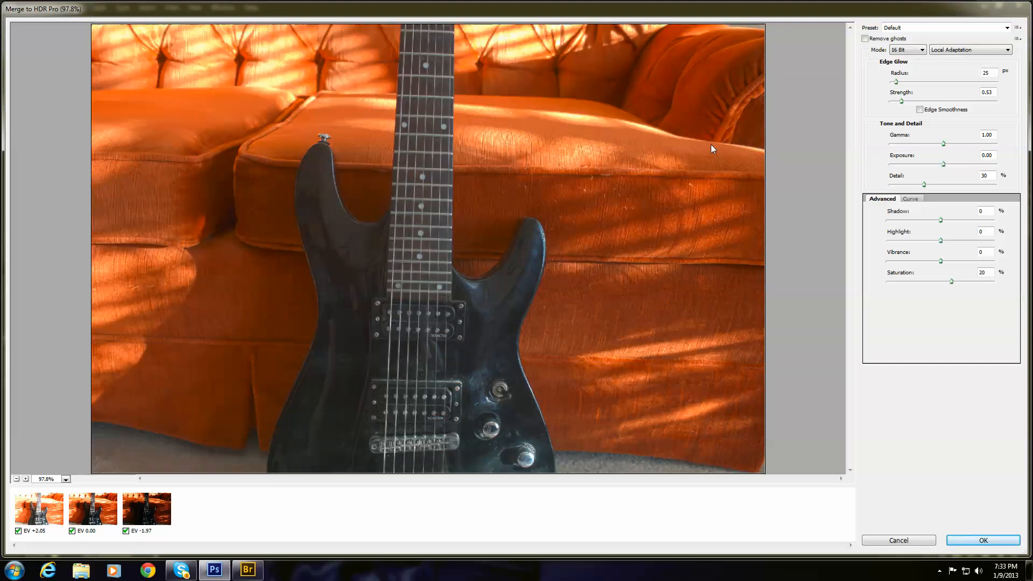
mouse_move(705, 140)
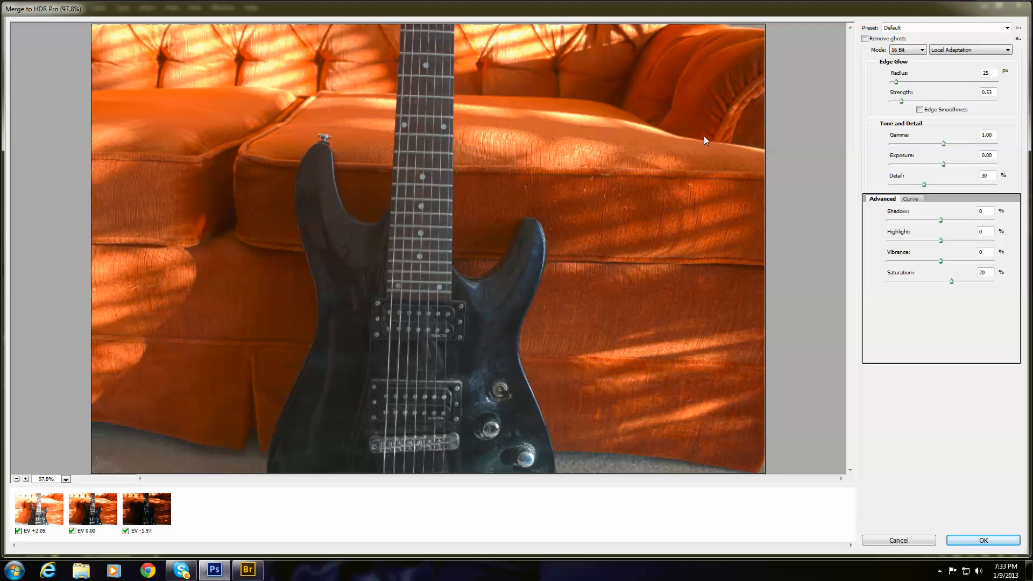
mouse_move(867, 37)
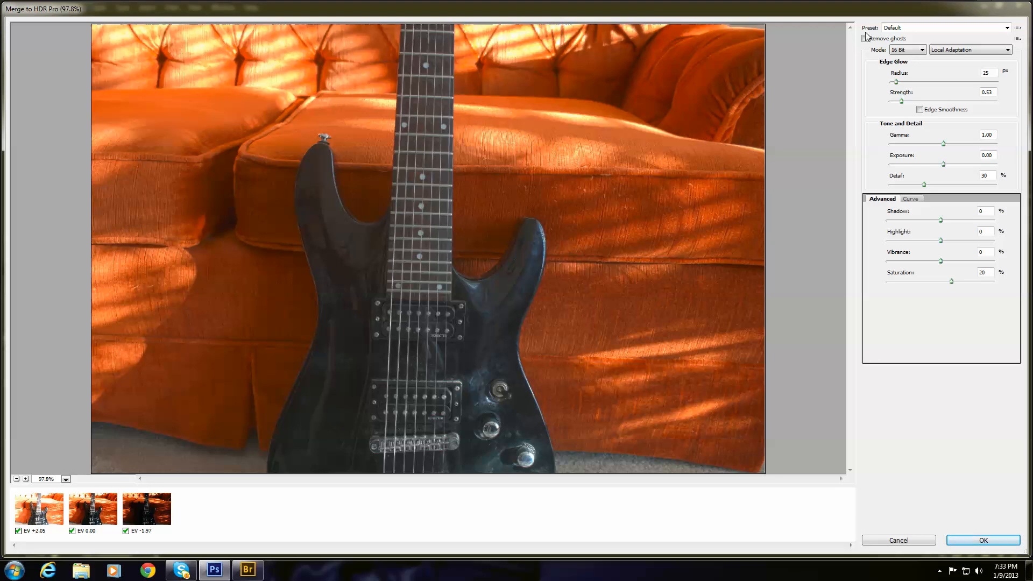
mouse_move(872, 34)
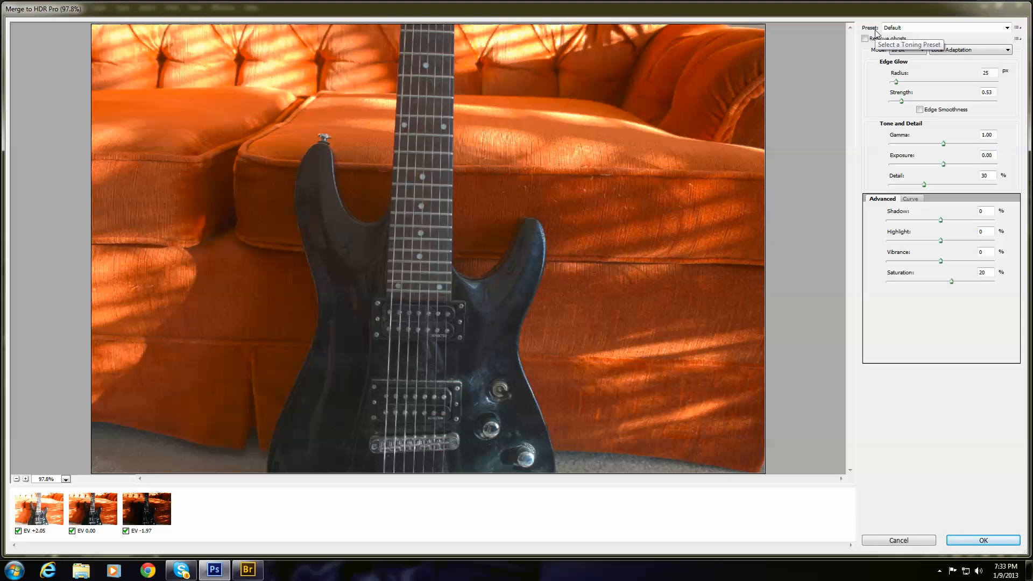
Try the City Twilight and Flat toning presets on the HDR preview.
left_click(1006, 28)
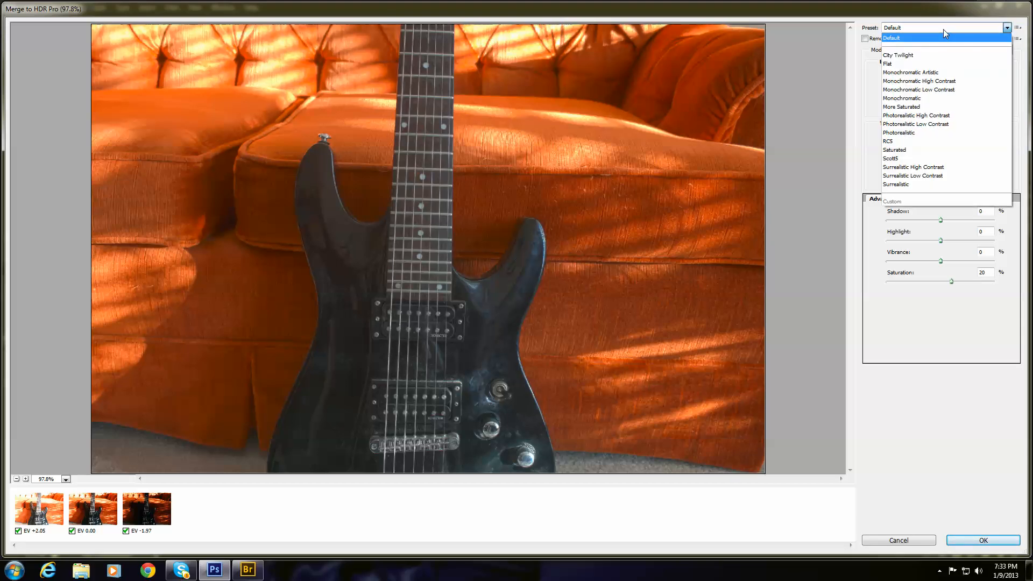
mouse_move(946, 42)
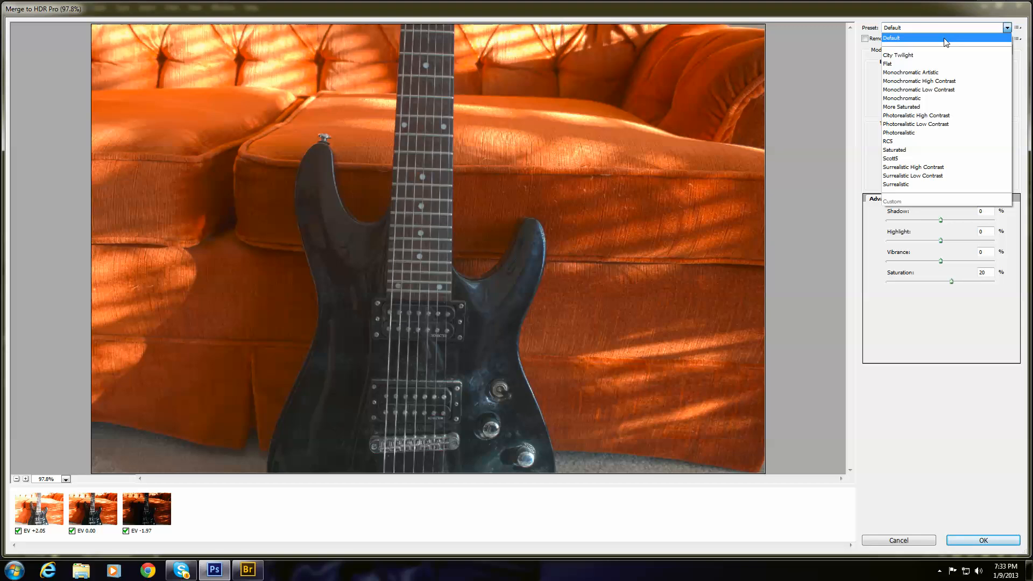
mouse_move(949, 115)
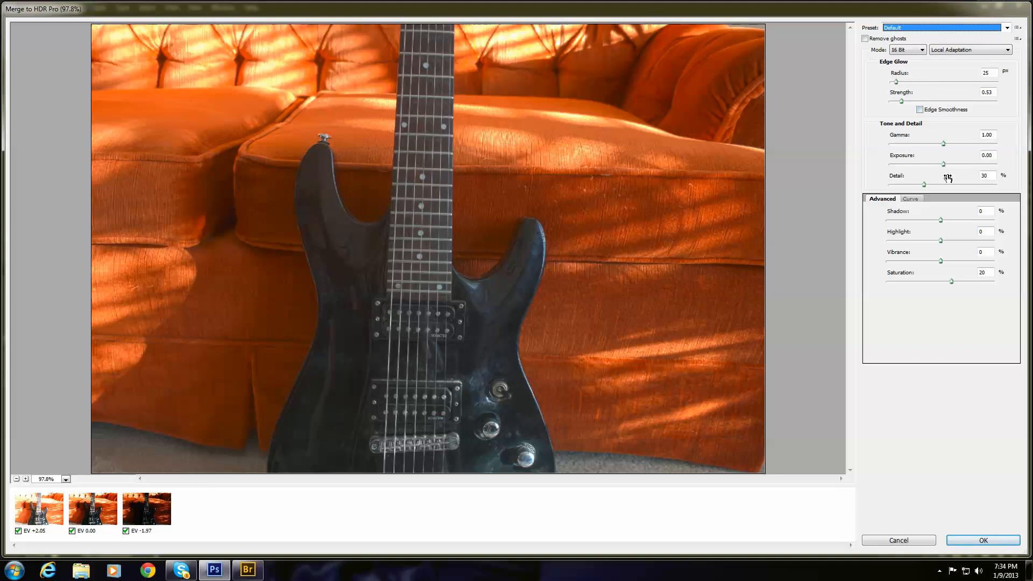
mouse_move(890, 216)
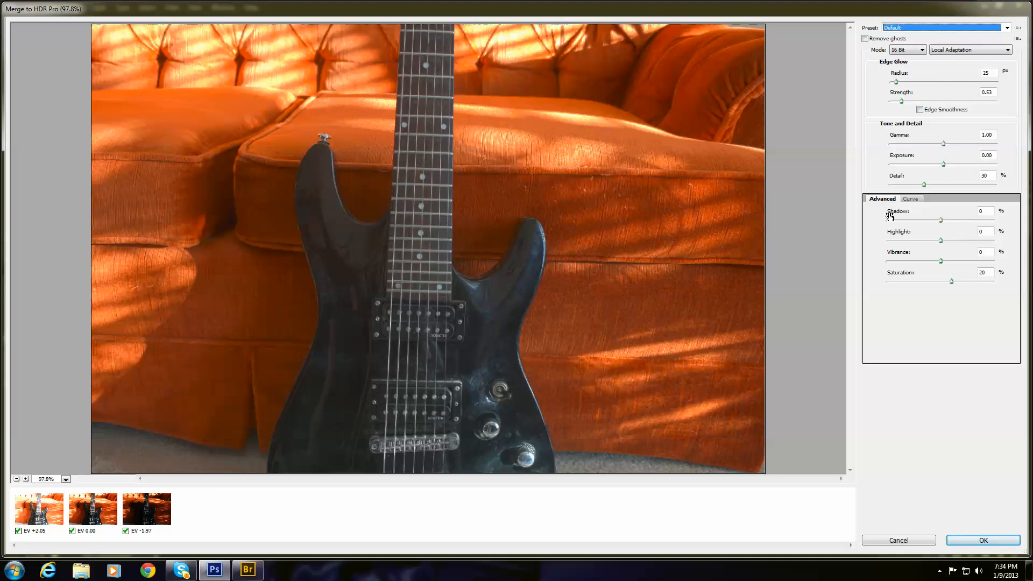
mouse_move(896, 267)
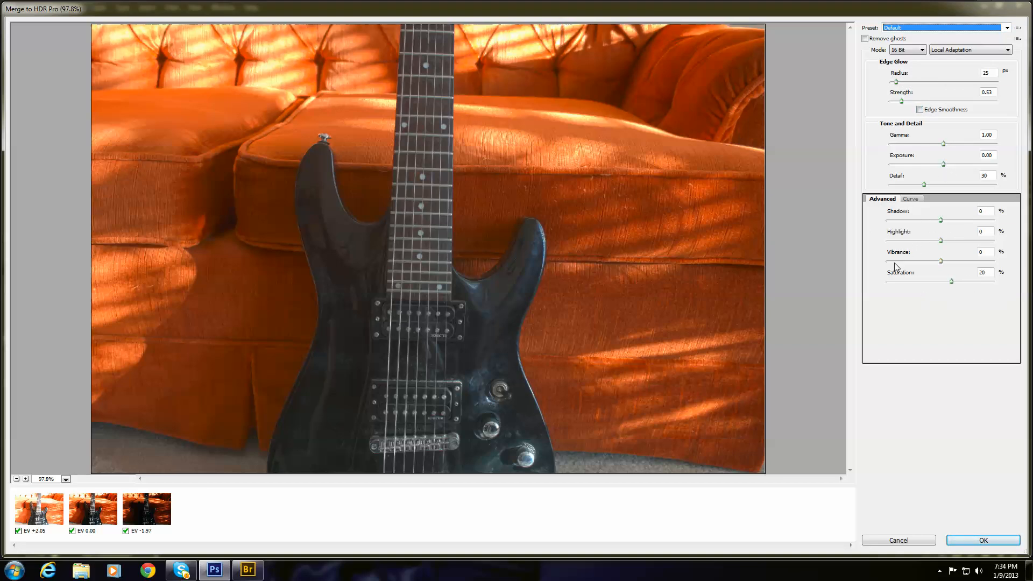
mouse_move(955, 371)
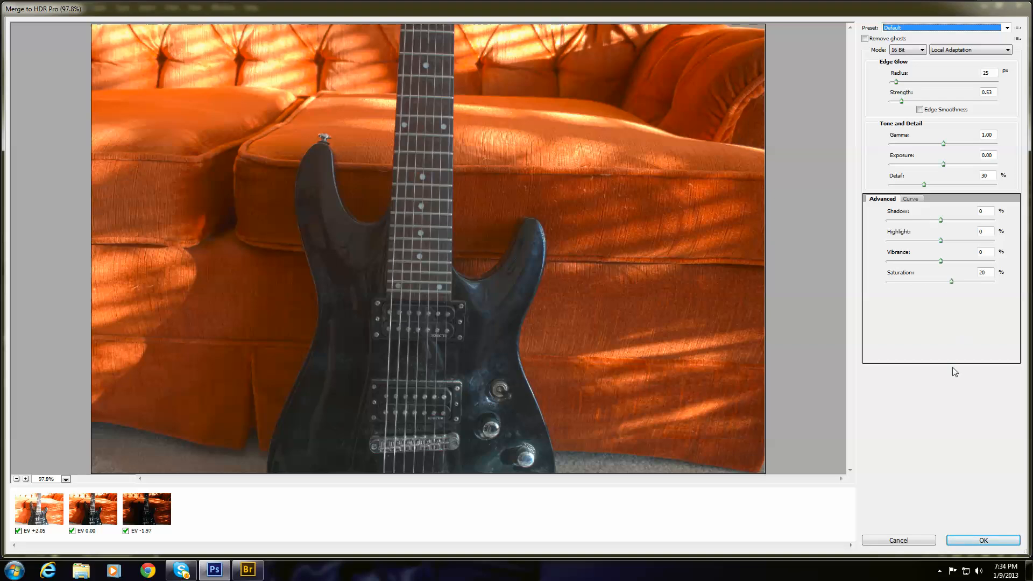
left_click(1004, 28)
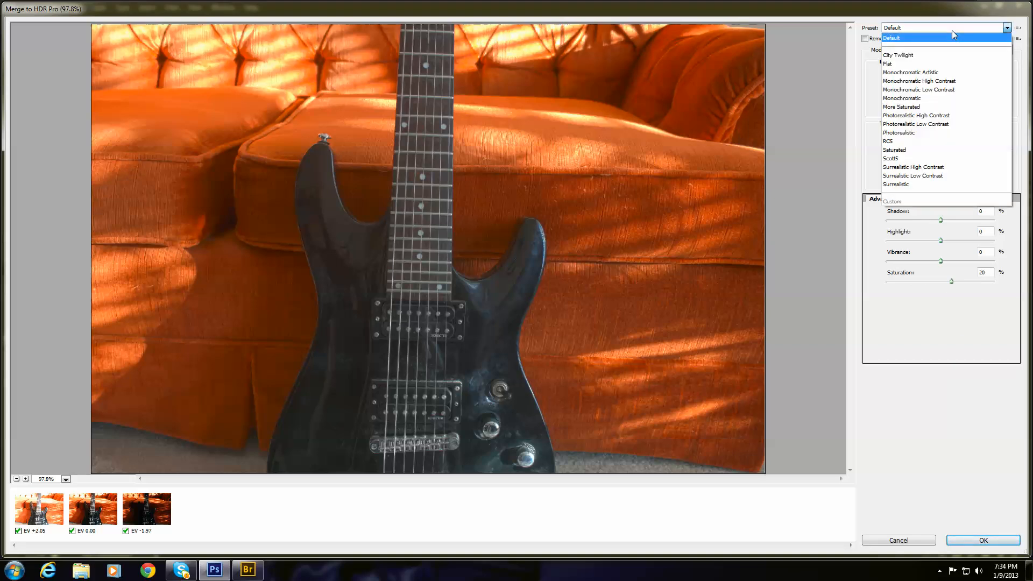
left_click(897, 55)
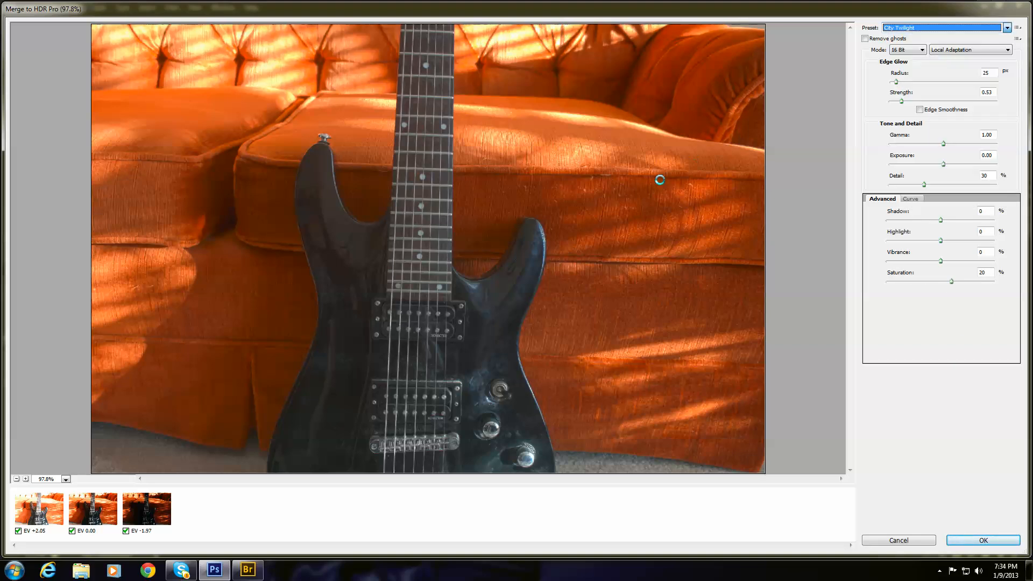
left_click(1005, 28)
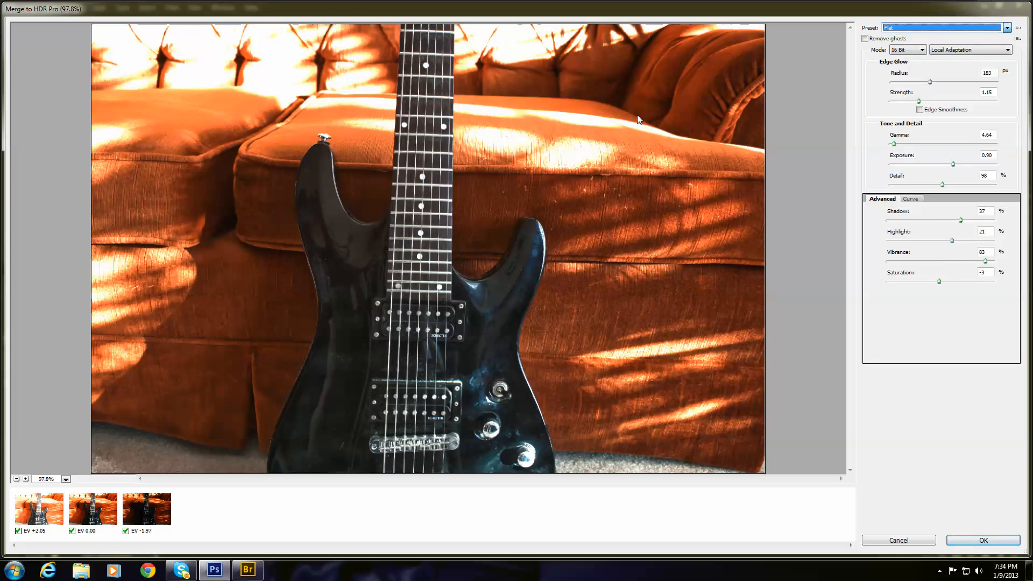
Try Monochromatic Artistic, then apply the saved custom toning preset.
left_click(1007, 28)
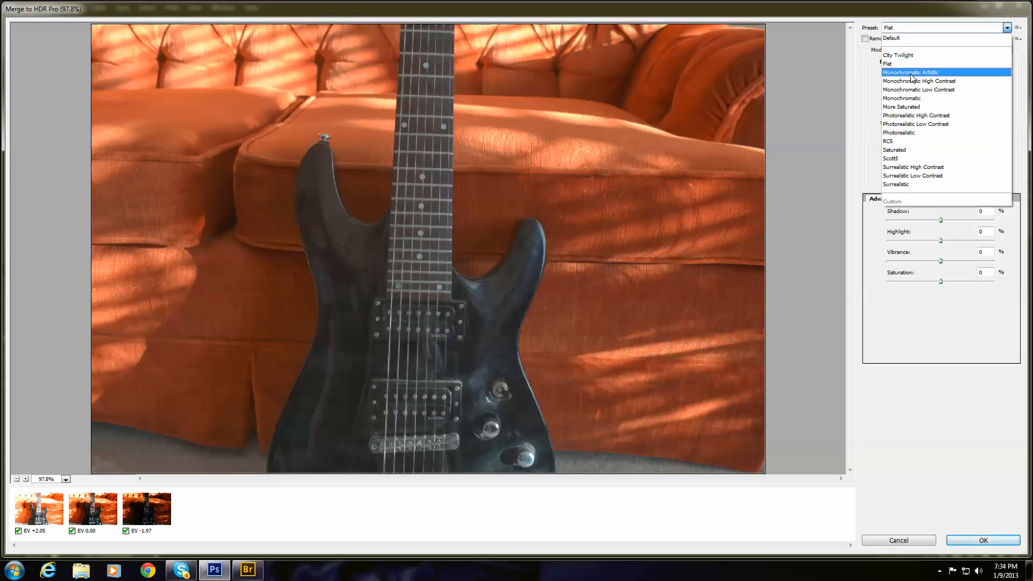
left_click(910, 72)
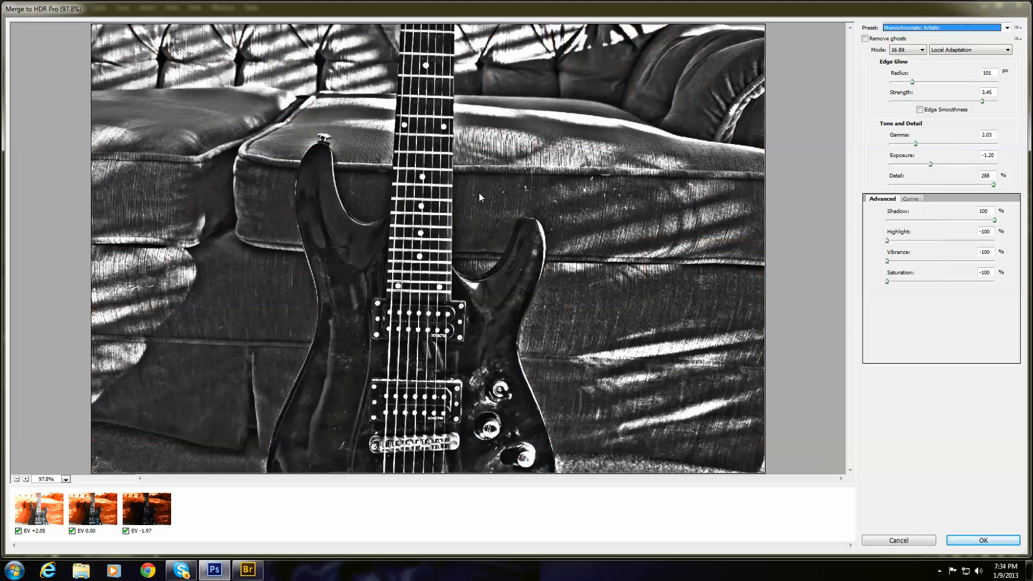
left_click(1008, 28)
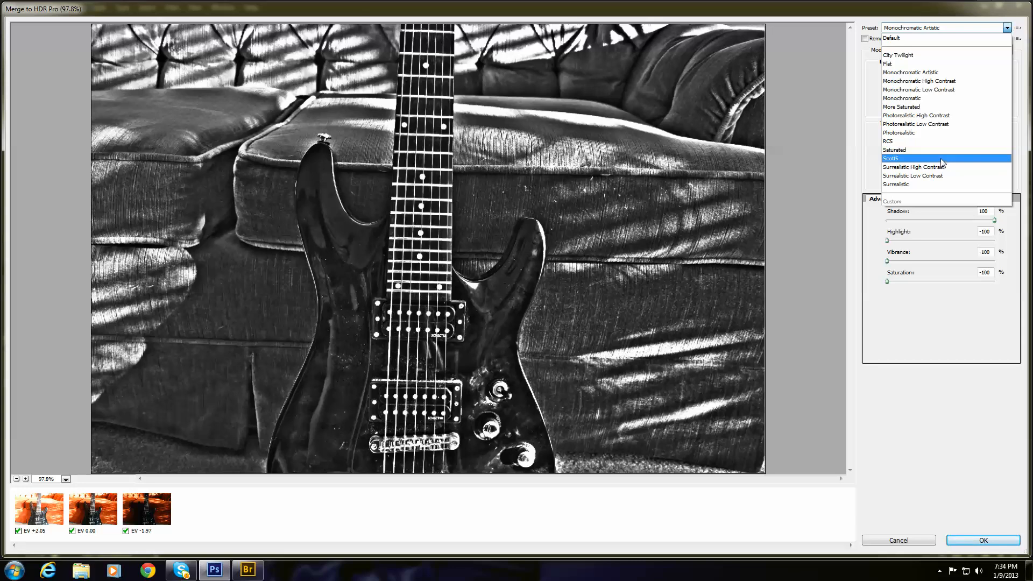
left_click(890, 158)
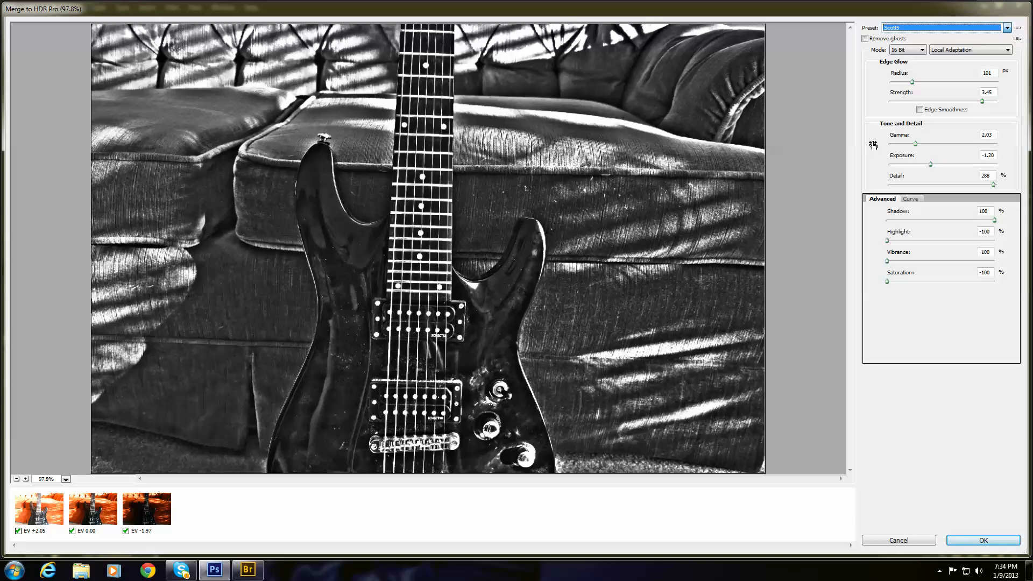
mouse_move(497, 192)
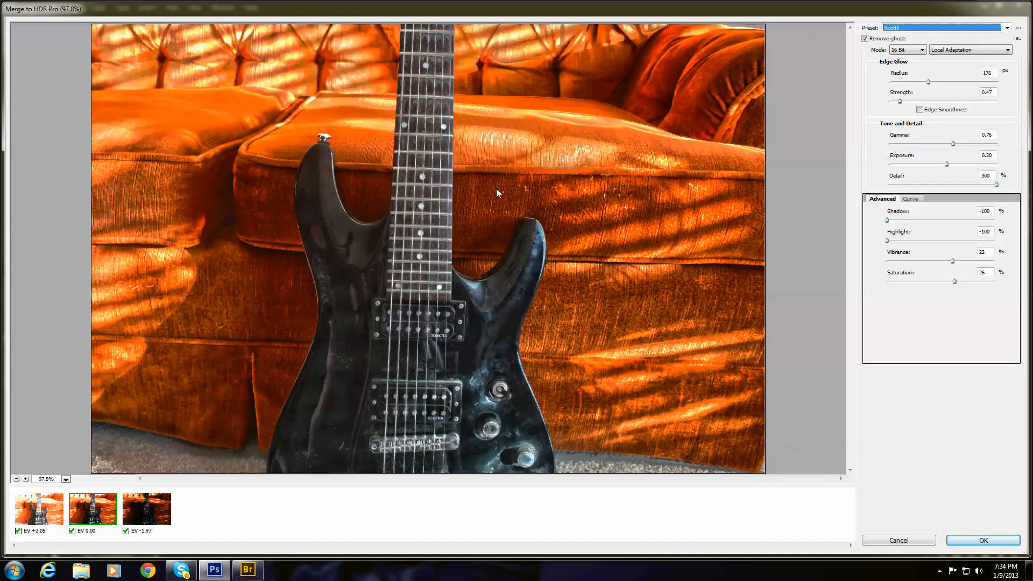
mouse_move(816, 71)
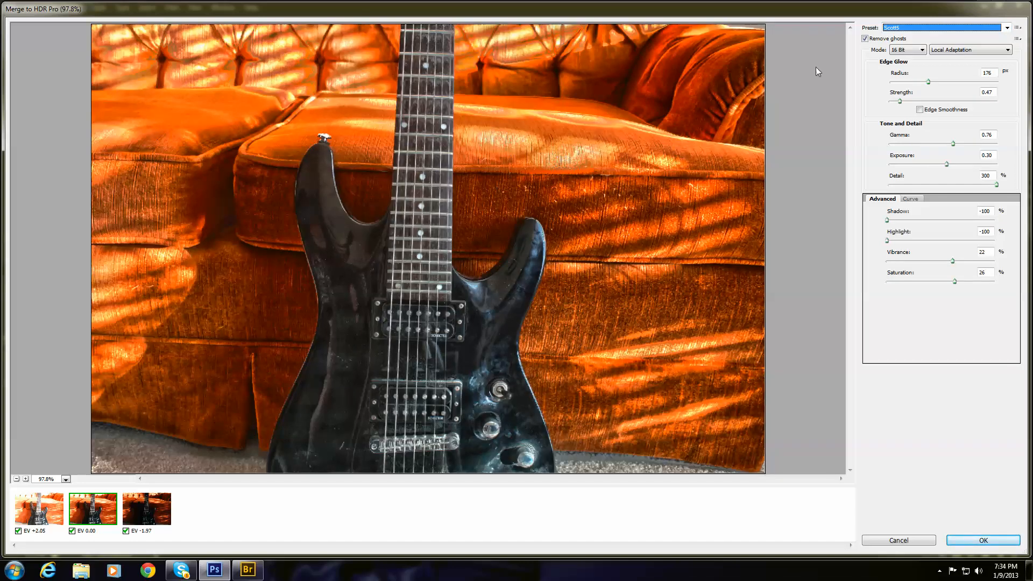
mouse_move(928, 86)
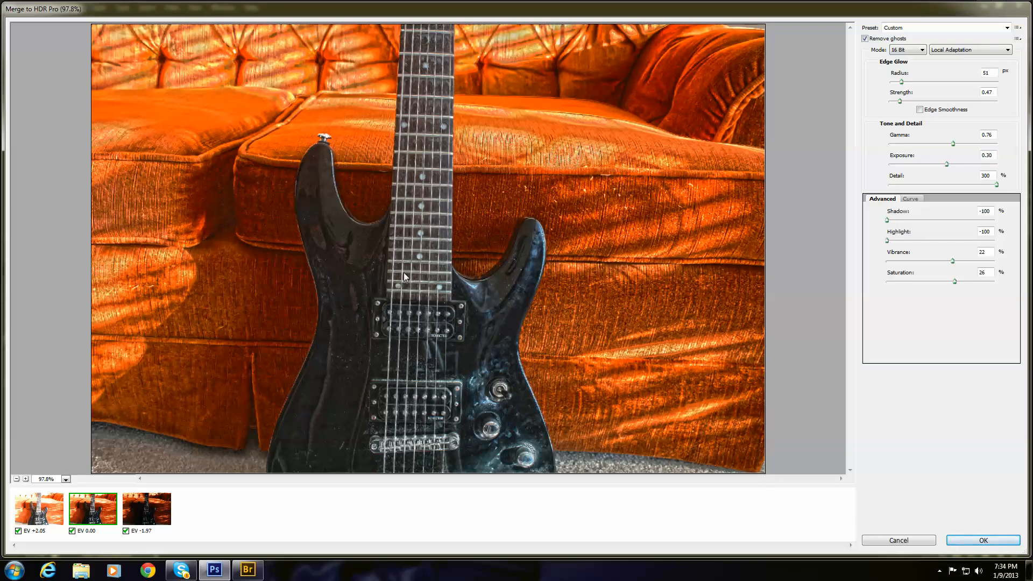
mouse_move(440, 357)
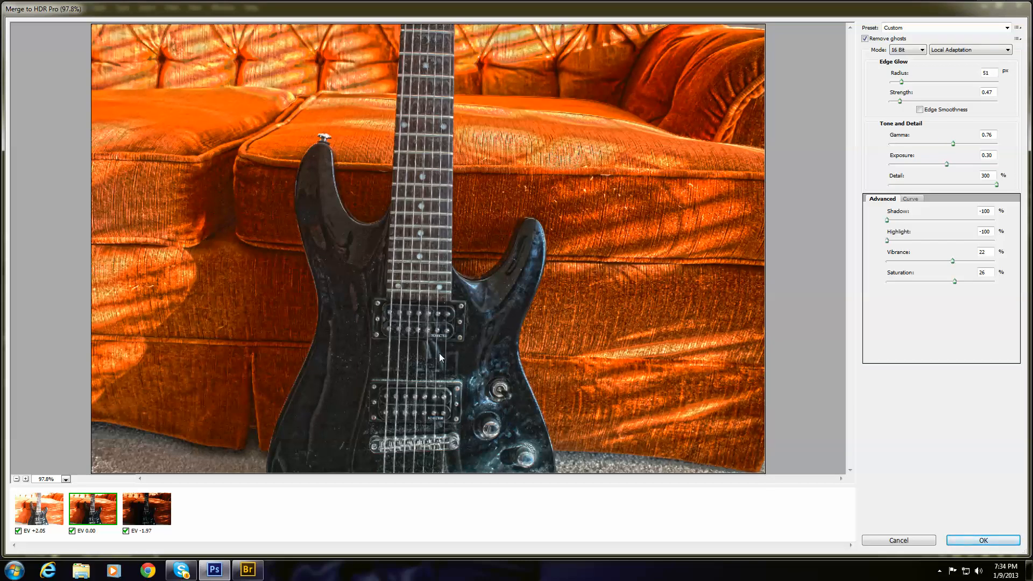
Set Edge Glow Radius 385 px and Strength 5.00, toggling Edge Smoothness on and off to compare.
triple_click(984, 72)
type("385")
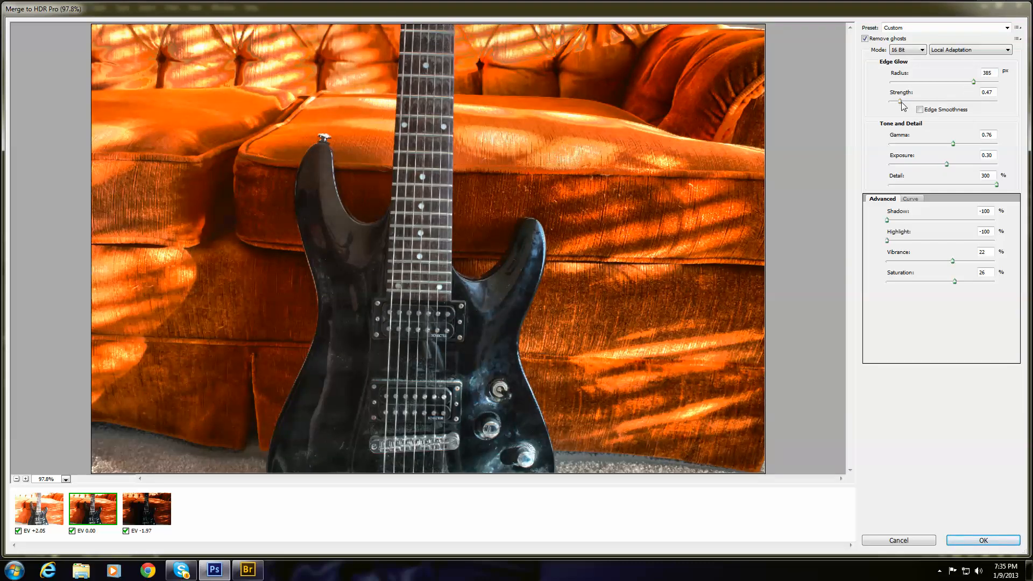
triple_click(987, 93)
type("2.89")
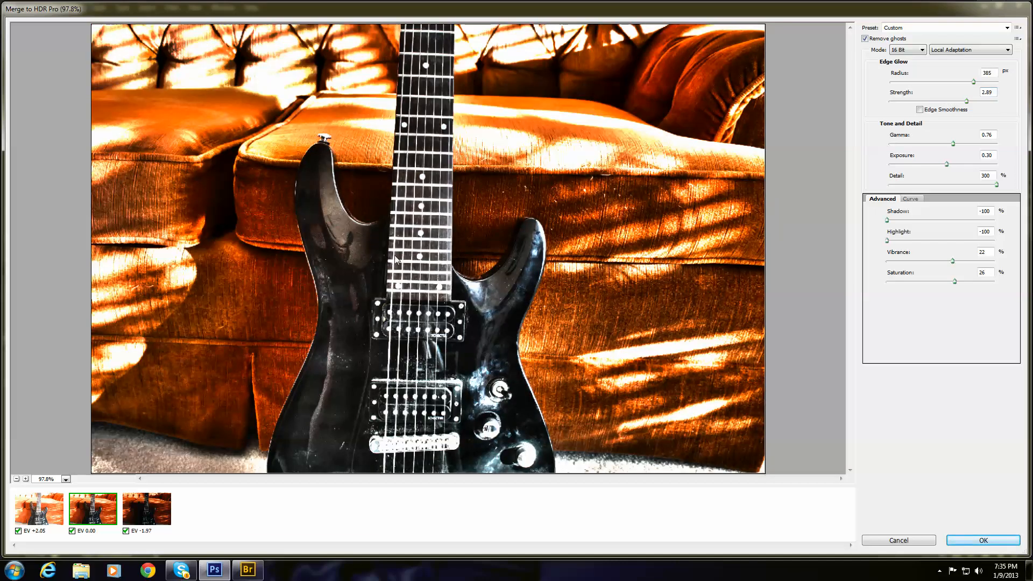
mouse_move(963, 107)
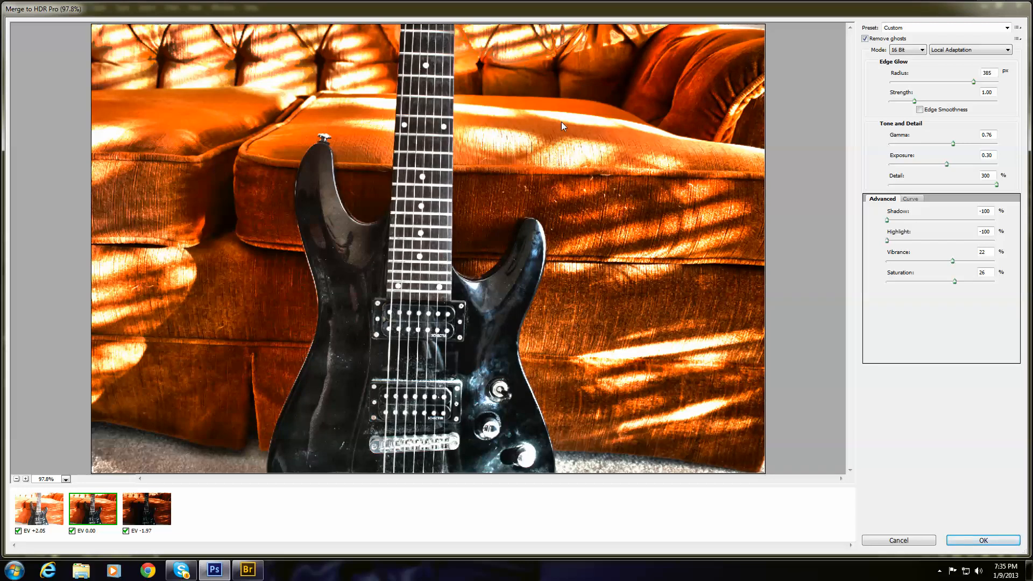
mouse_move(404, 239)
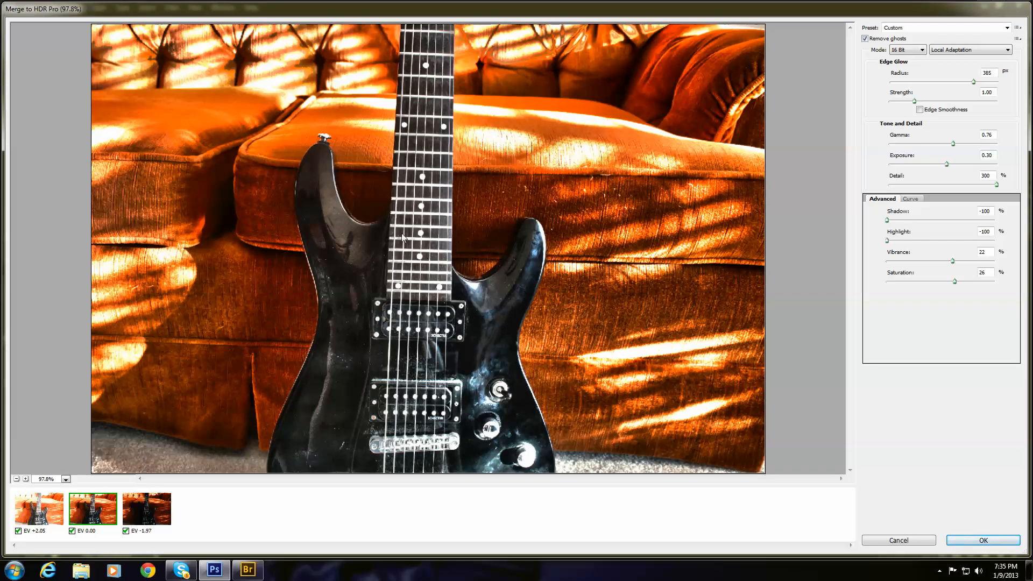
mouse_move(947, 120)
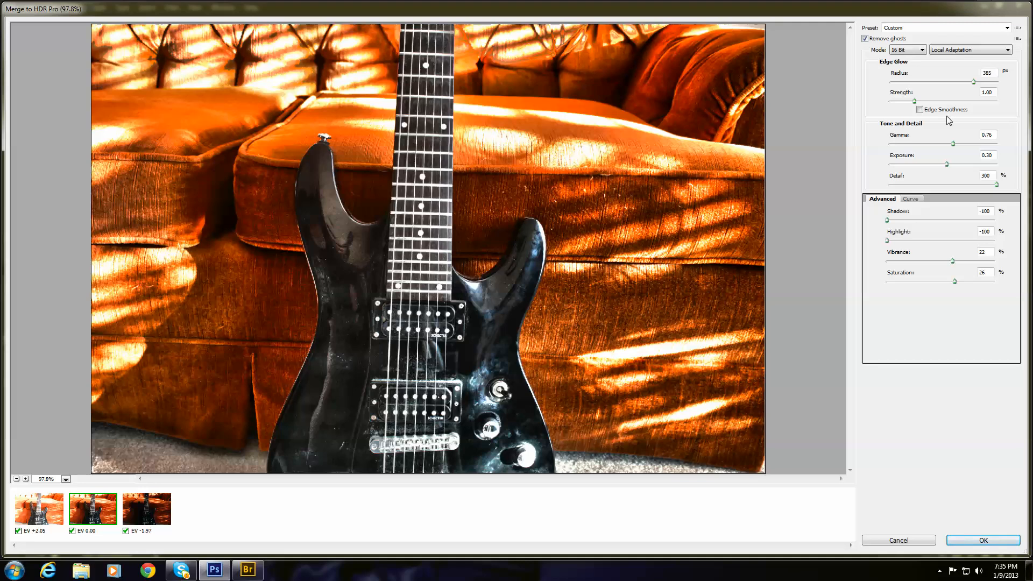
mouse_move(920, 109)
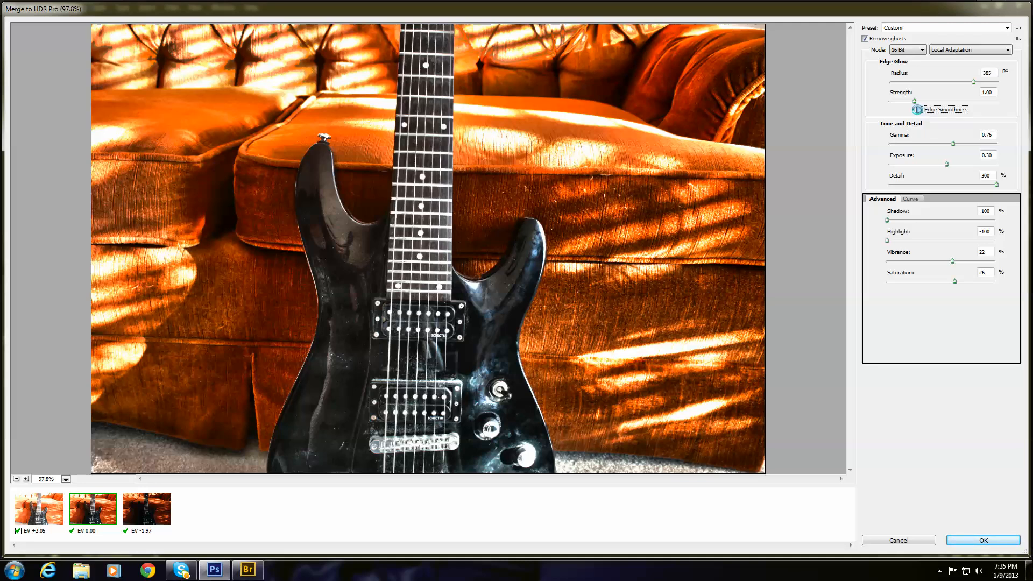
left_click(917, 109)
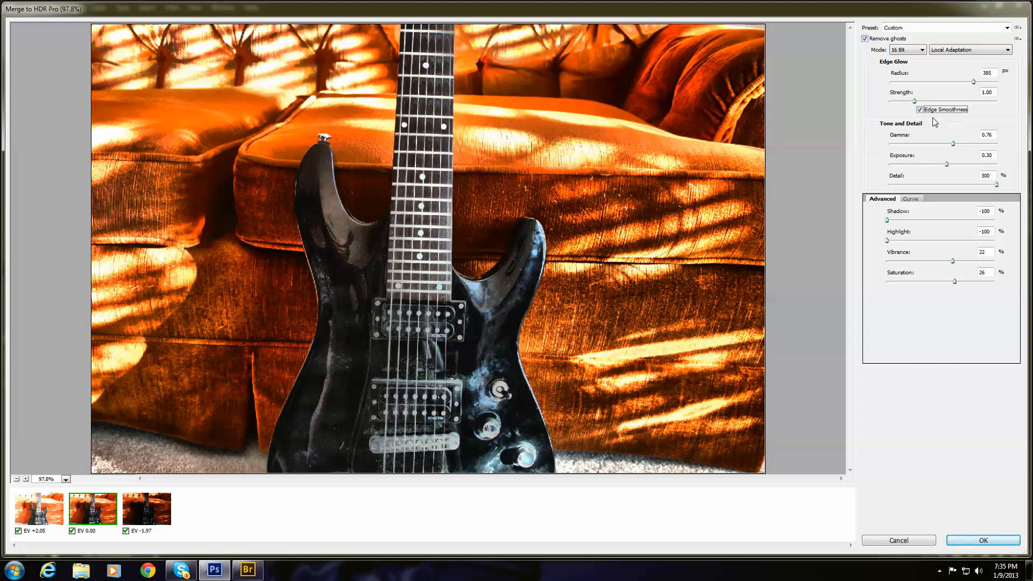
left_click(918, 110)
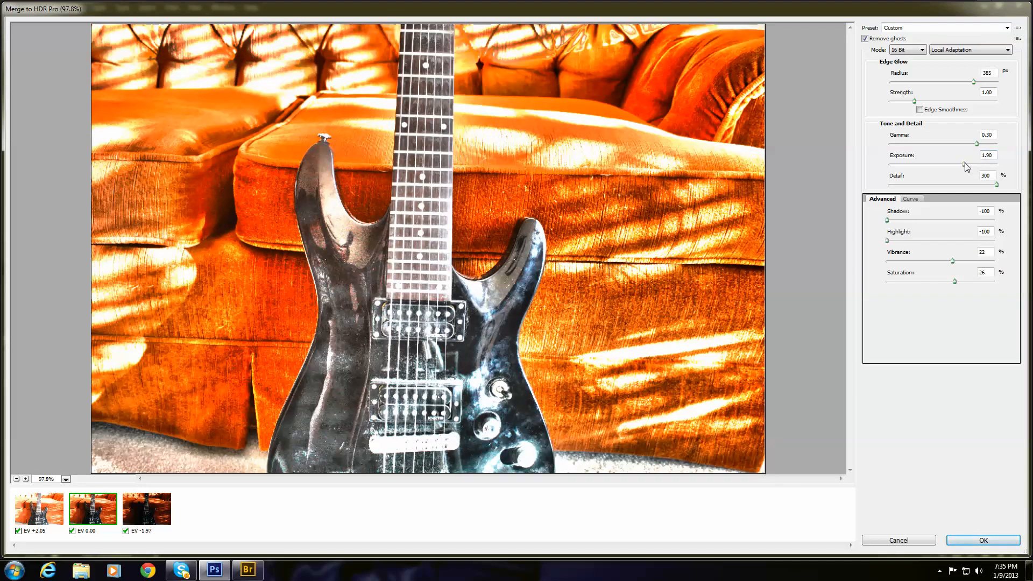
Lower the HDR toning to Gamma 0.30 and Exposure -0.95 for a darker, moodier look.
triple_click(986, 155)
type("-0.95")
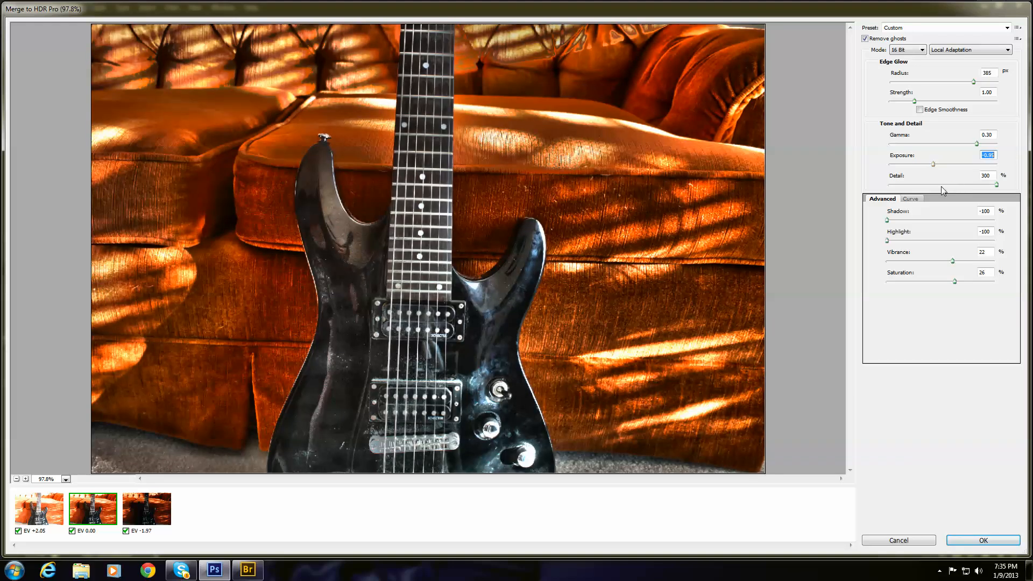
triple_click(985, 175)
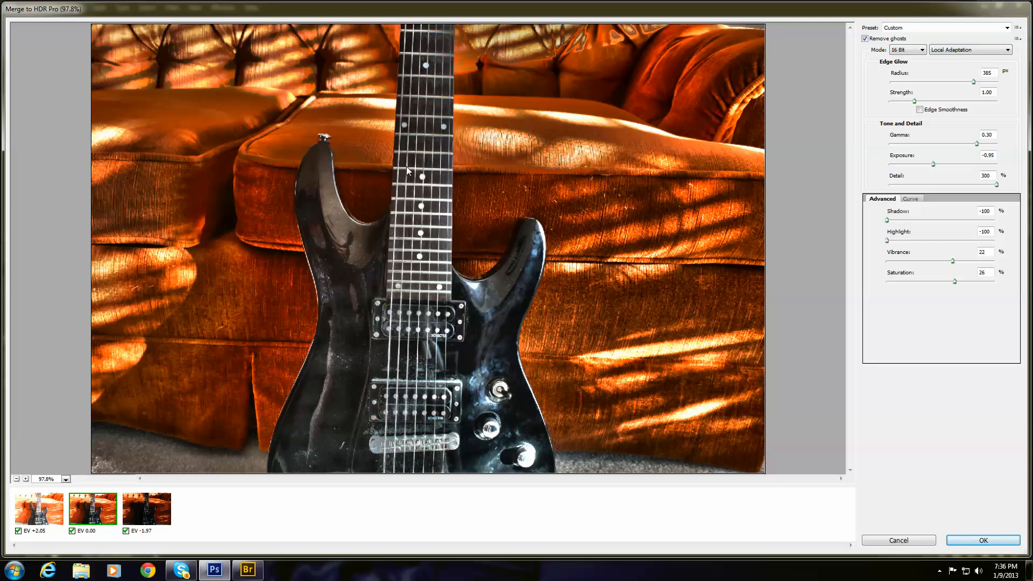
mouse_move(894, 236)
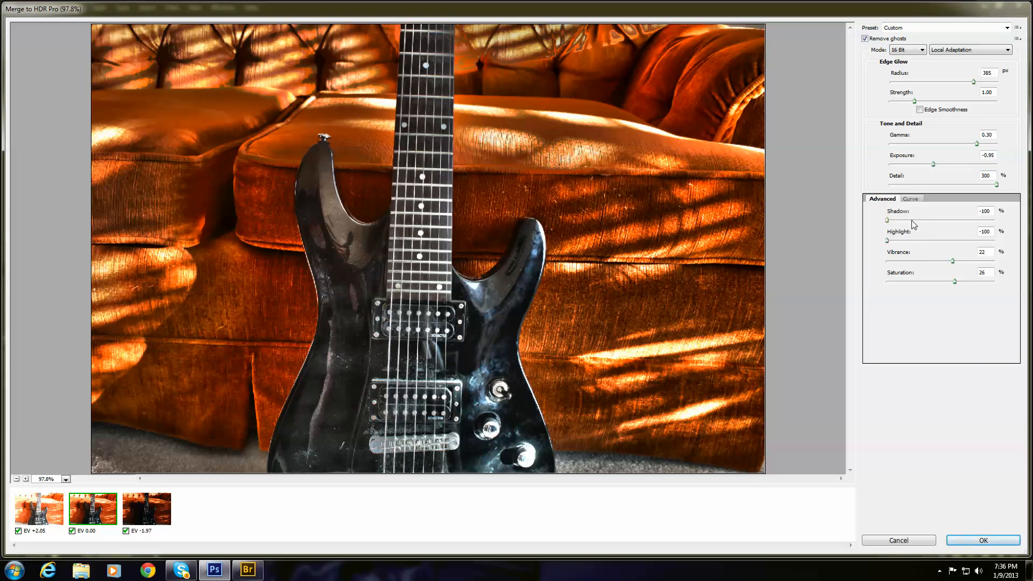
mouse_move(916, 284)
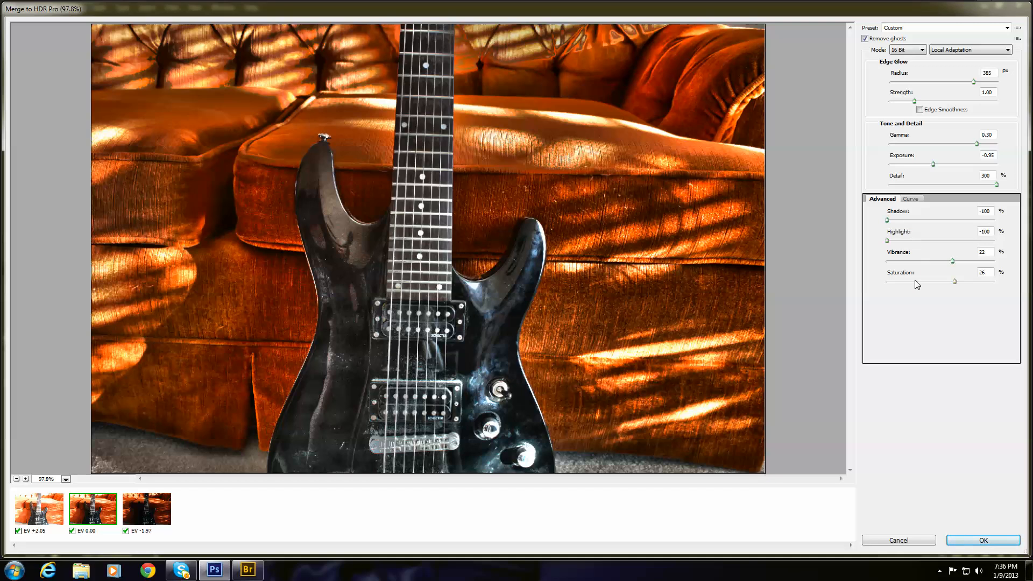
mouse_move(947, 293)
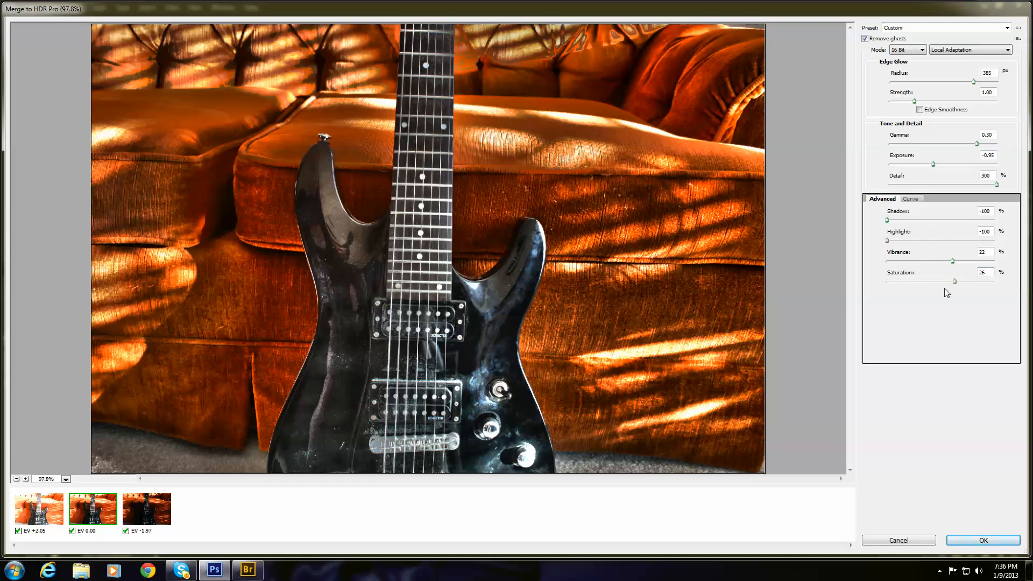
mouse_move(918, 228)
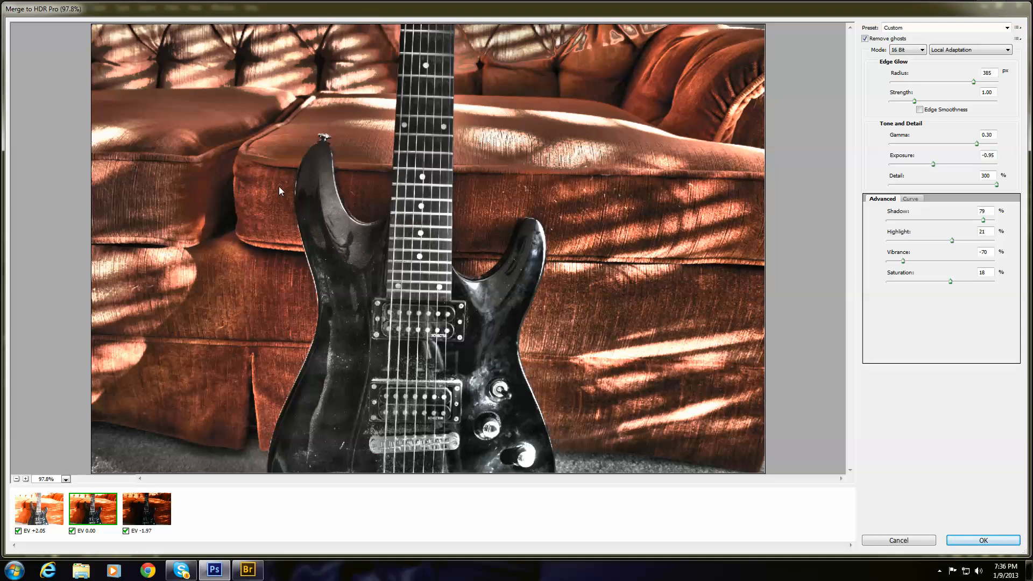
mouse_move(772, 135)
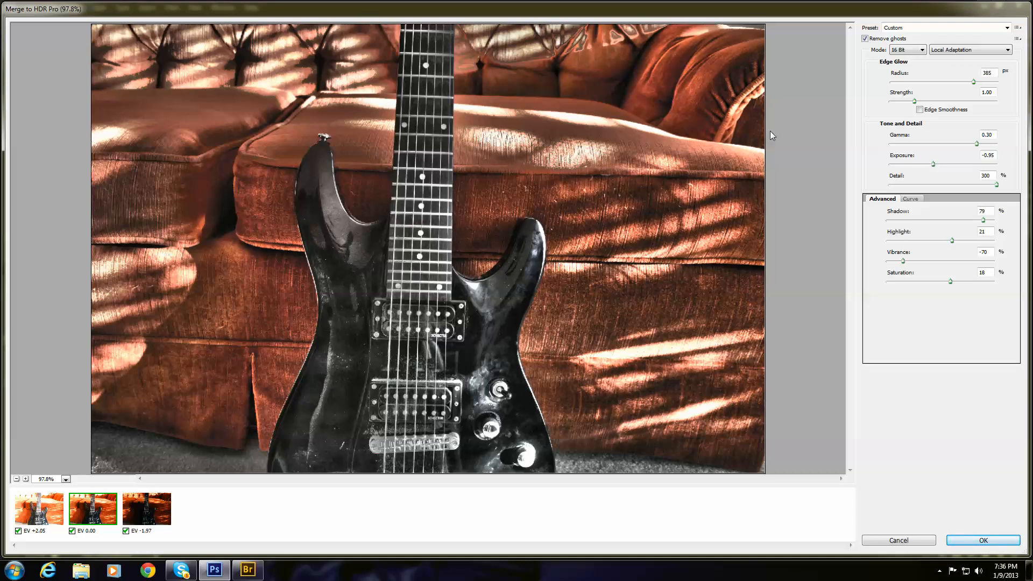
mouse_move(878, 384)
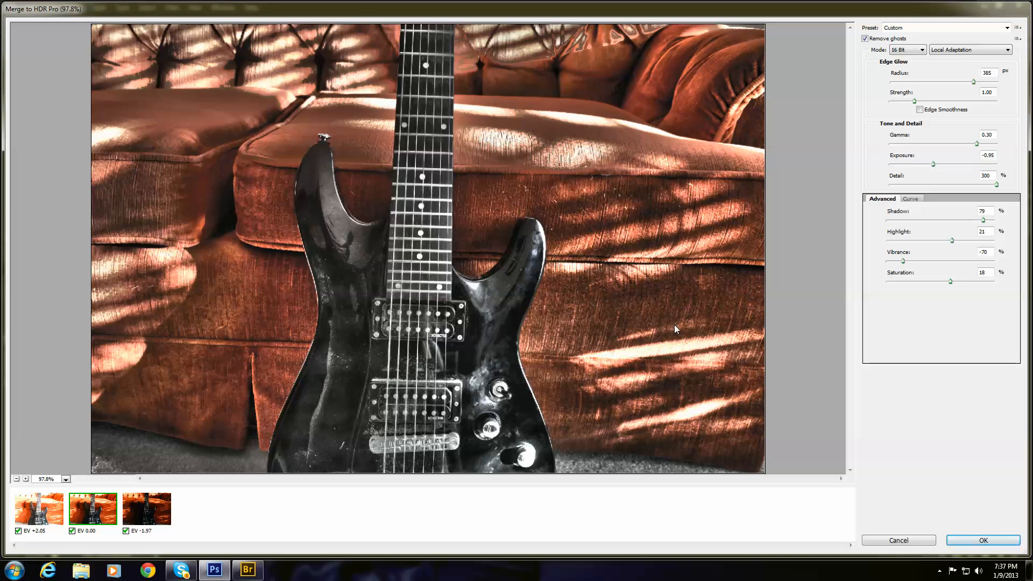
mouse_move(969, 20)
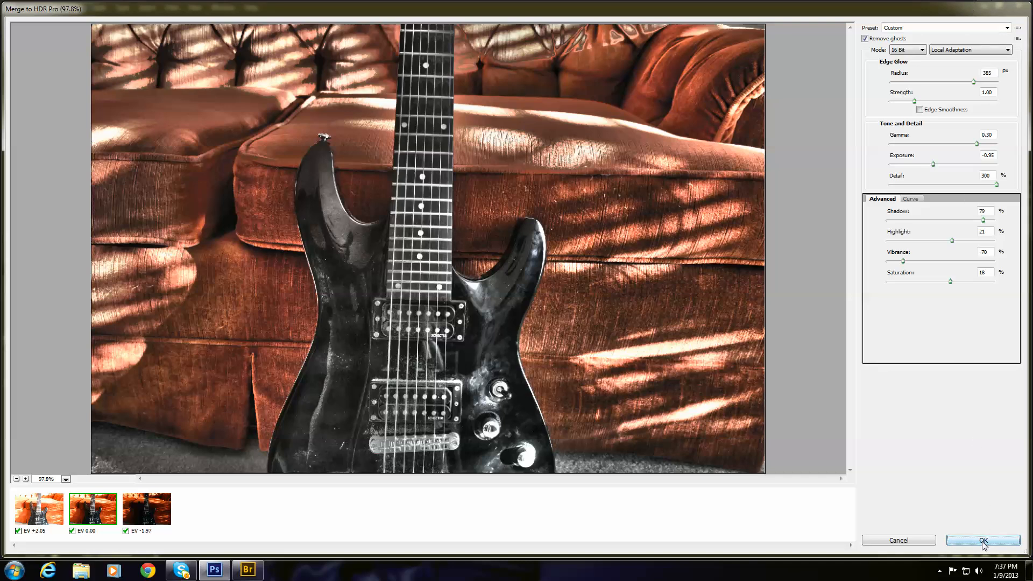
Accept the Merge to HDR Pro settings with OK and let the 16-bit HDR document be created.
left_click(981, 540)
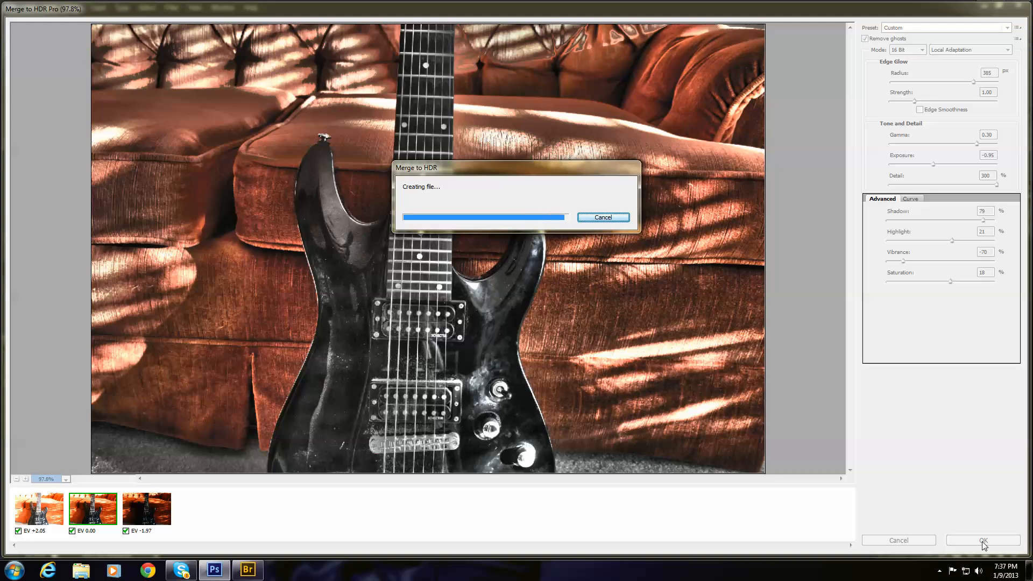
left_click(981, 541)
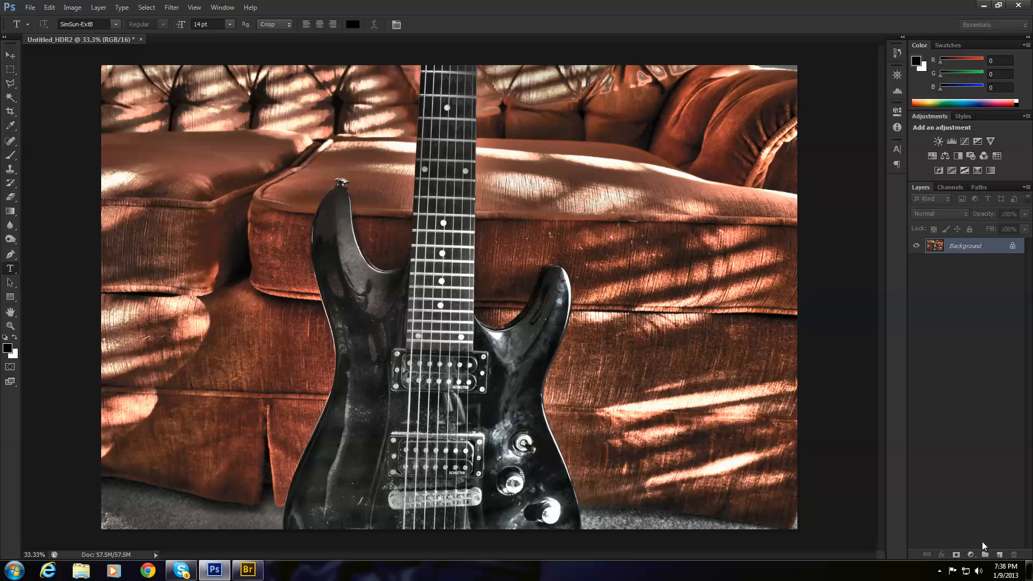
mouse_move(930, 5)
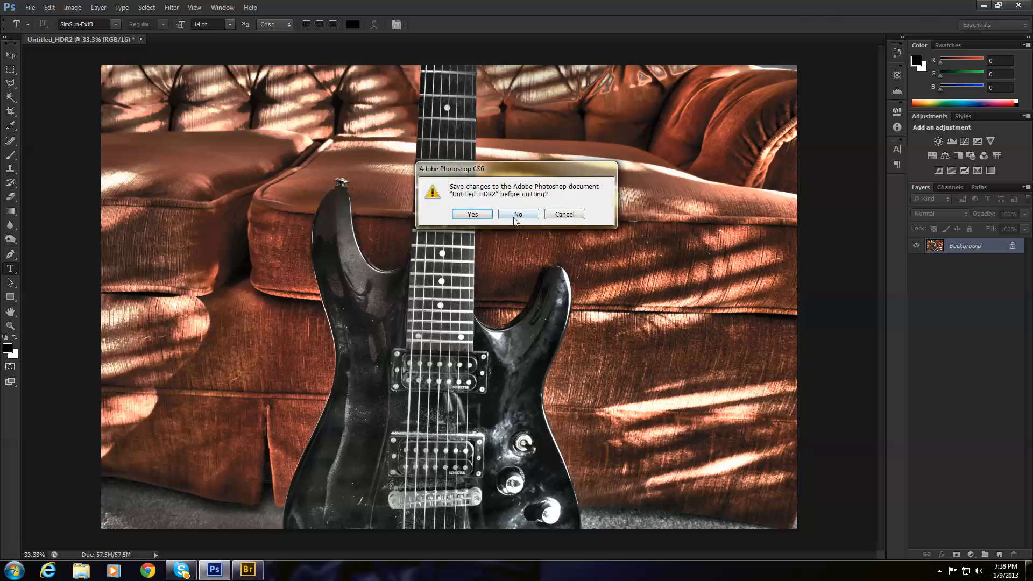
Discard Untitled_HDR2 without saving and close Adobe Bridge, returning to the desktop.
left_click(518, 214)
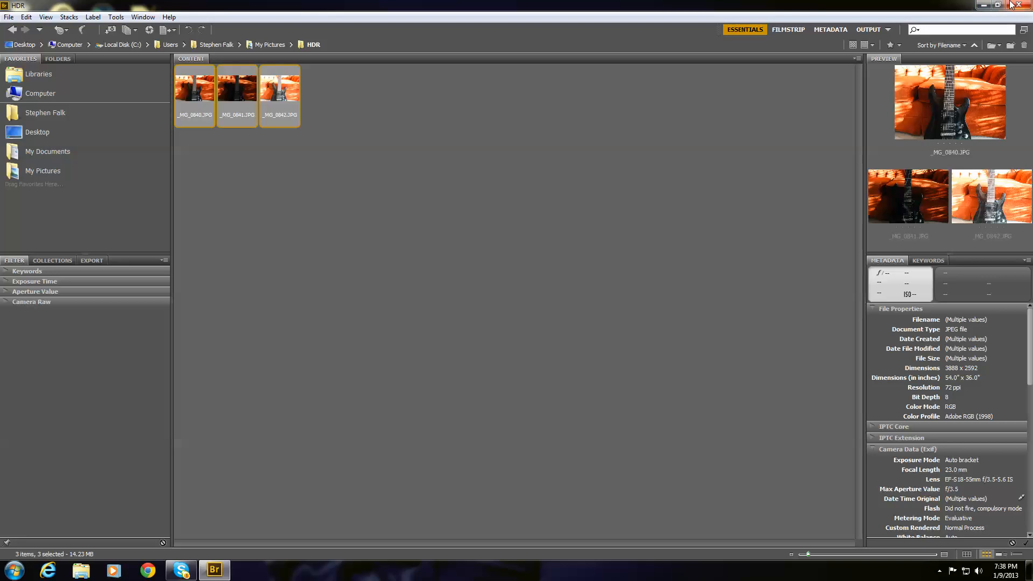
left_click(999, 6)
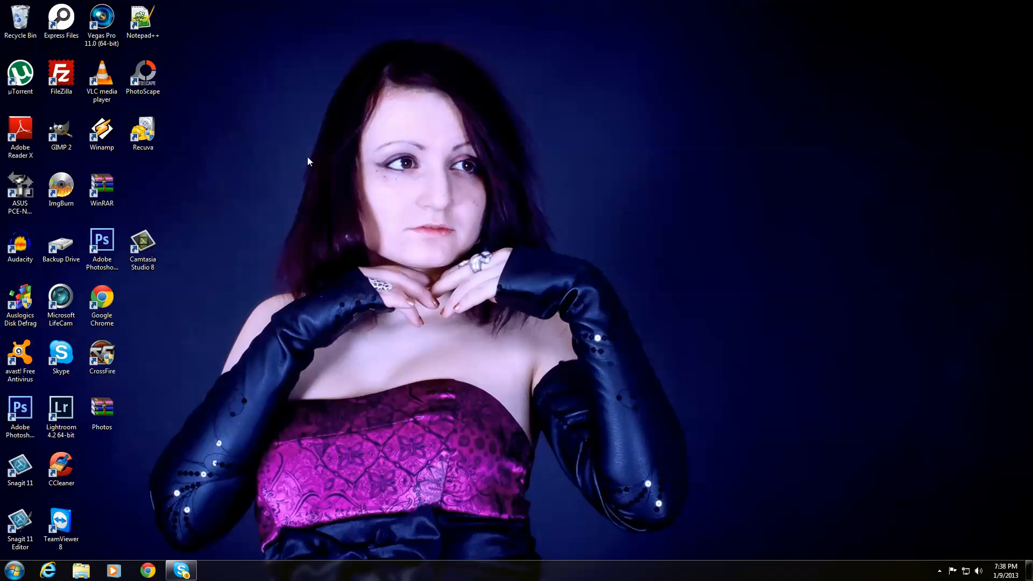